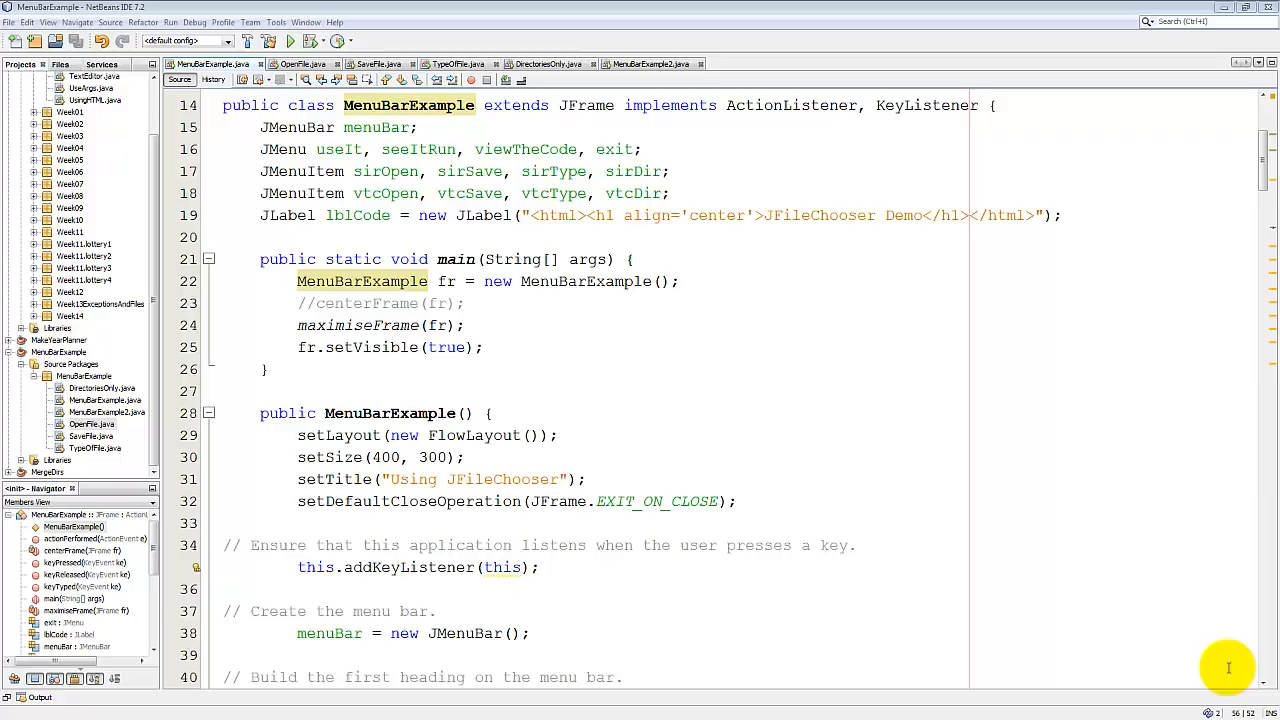
# Run the project and expand the Using JFileChooser menu to reveal Seeing it run and Viewing the code.
pyautogui.click(293, 41)
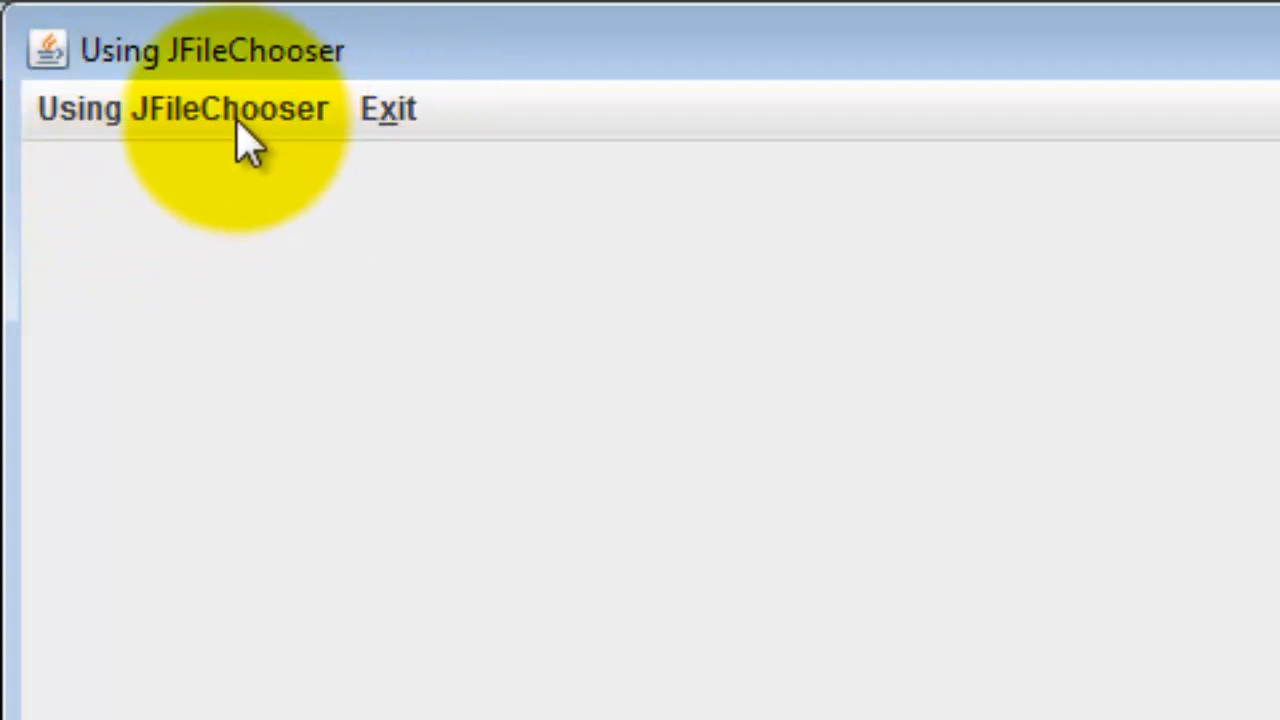
pyautogui.click(190, 108)
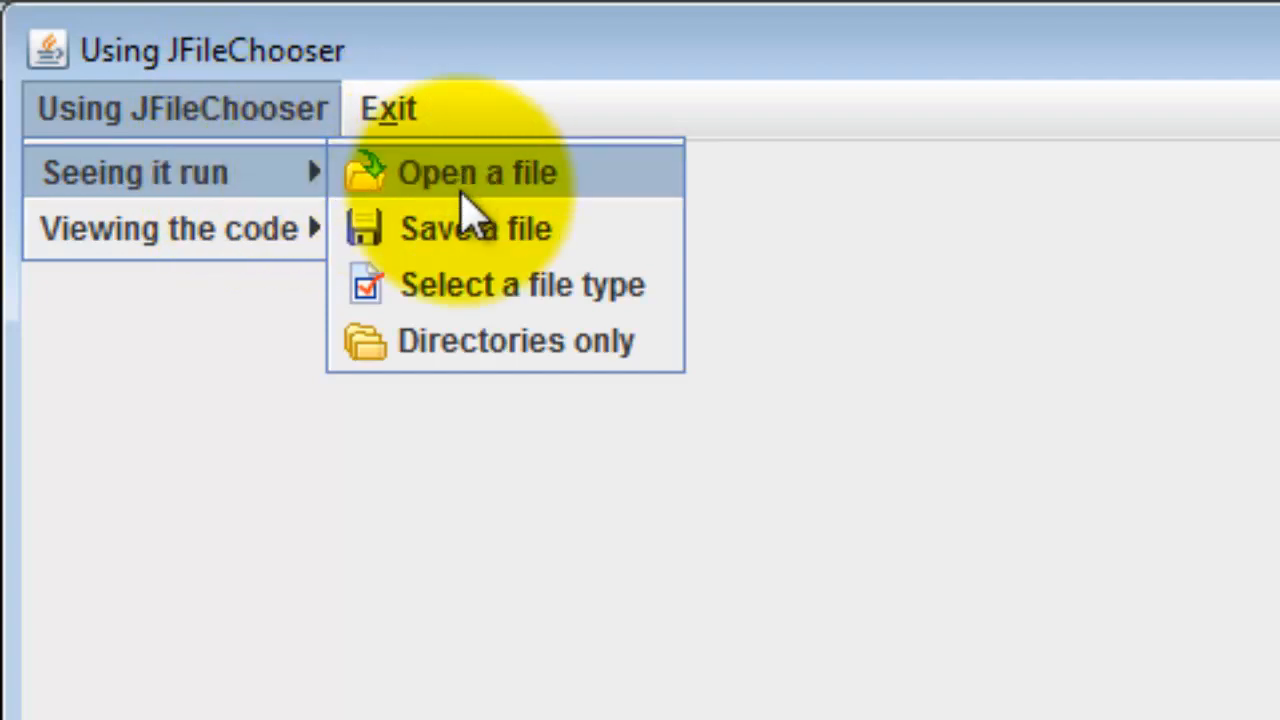
pyautogui.moveTo(230, 180)
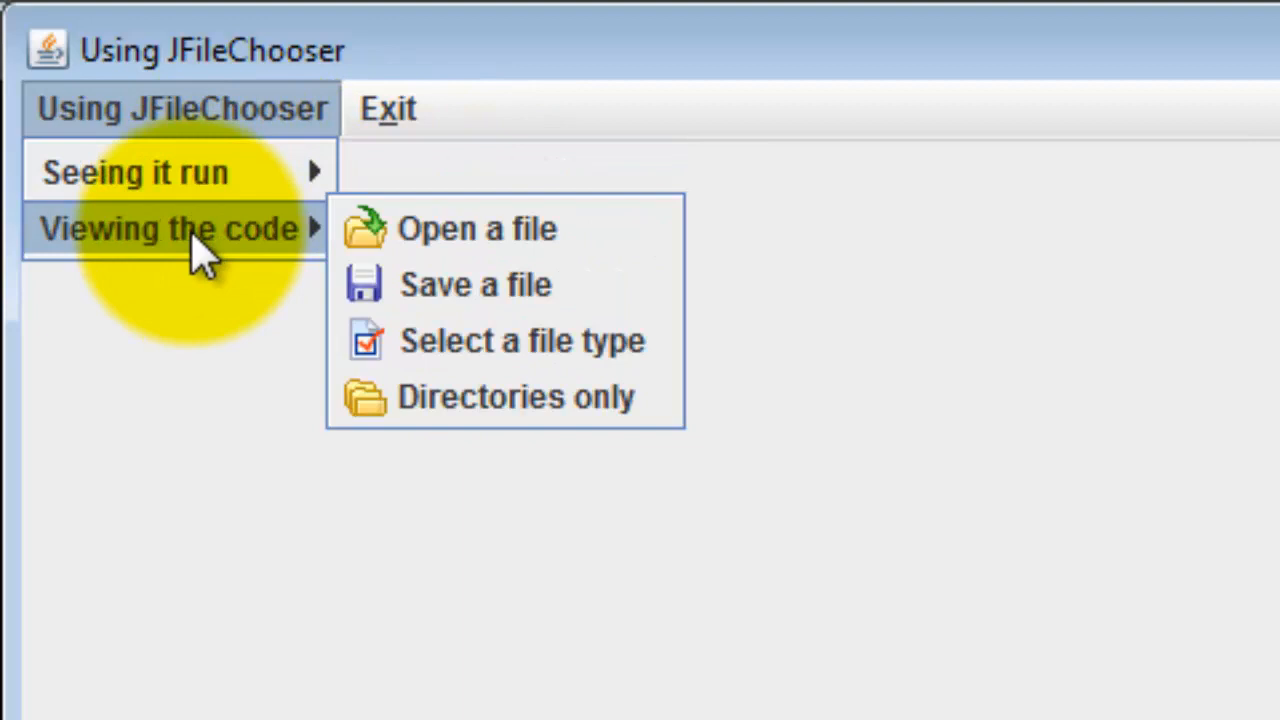
pyautogui.moveTo(440, 355)
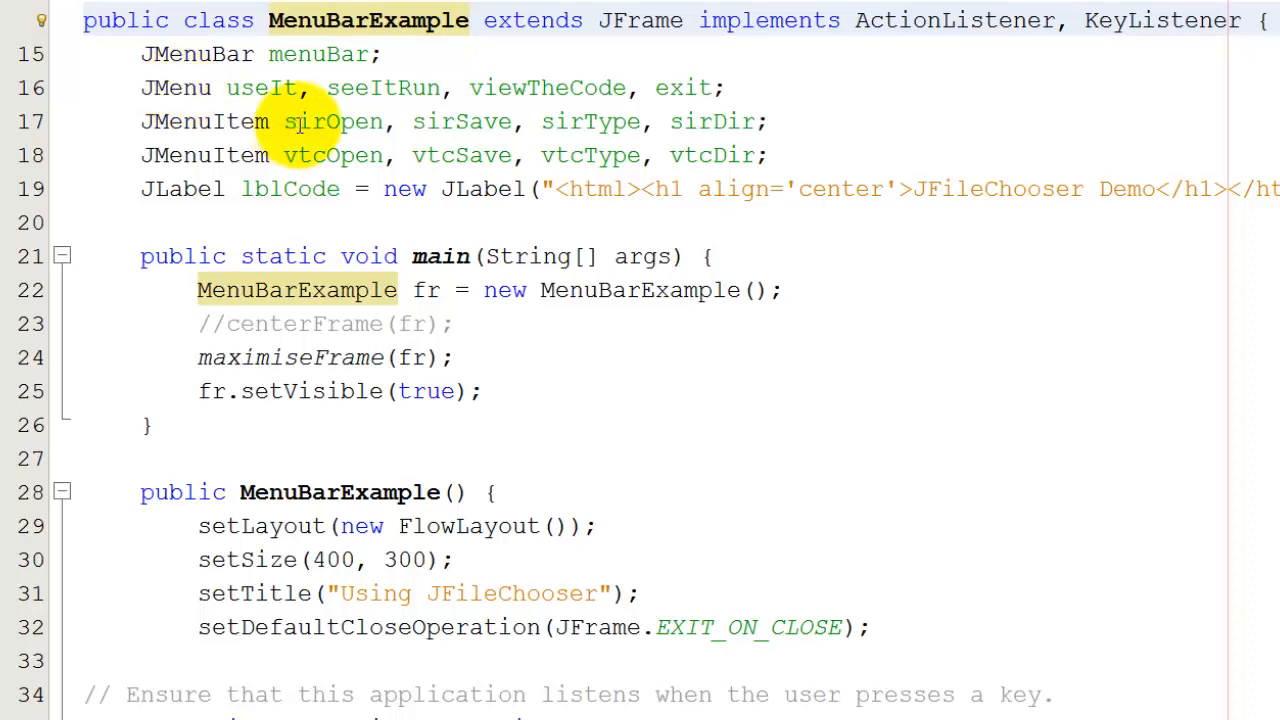
pyautogui.moveTo(446, 121)
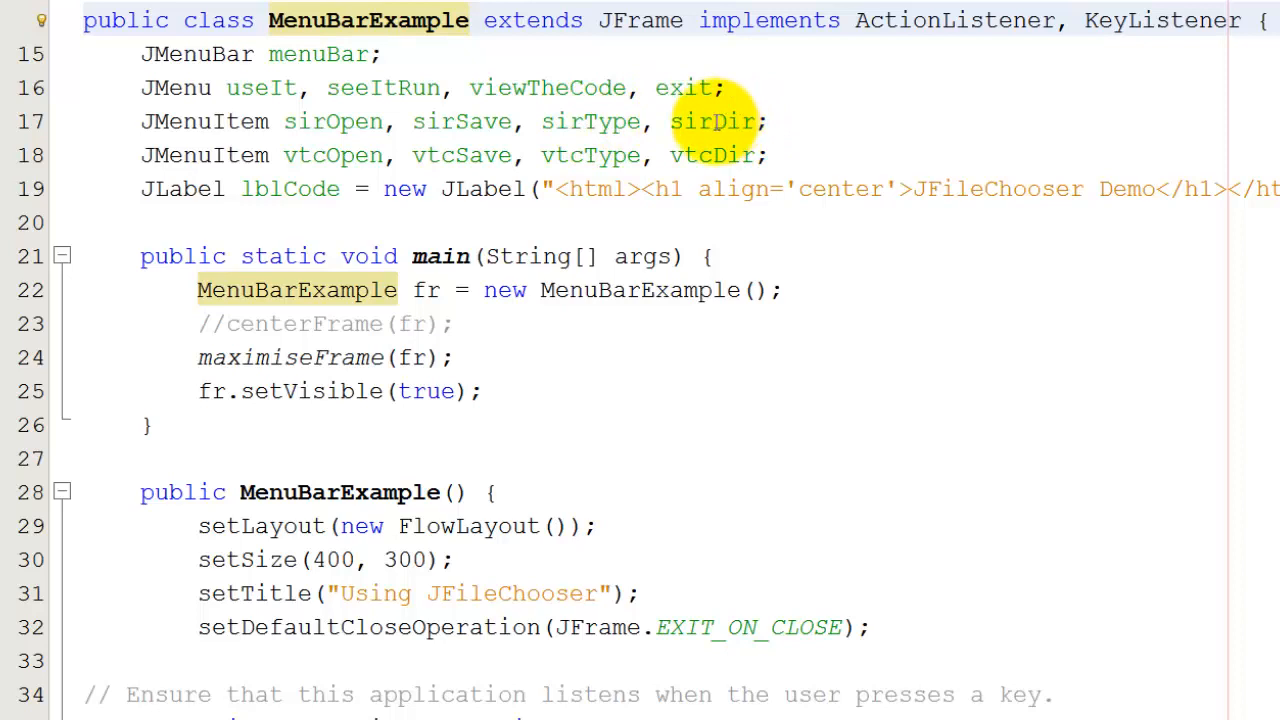
pyautogui.moveTo(333, 155)
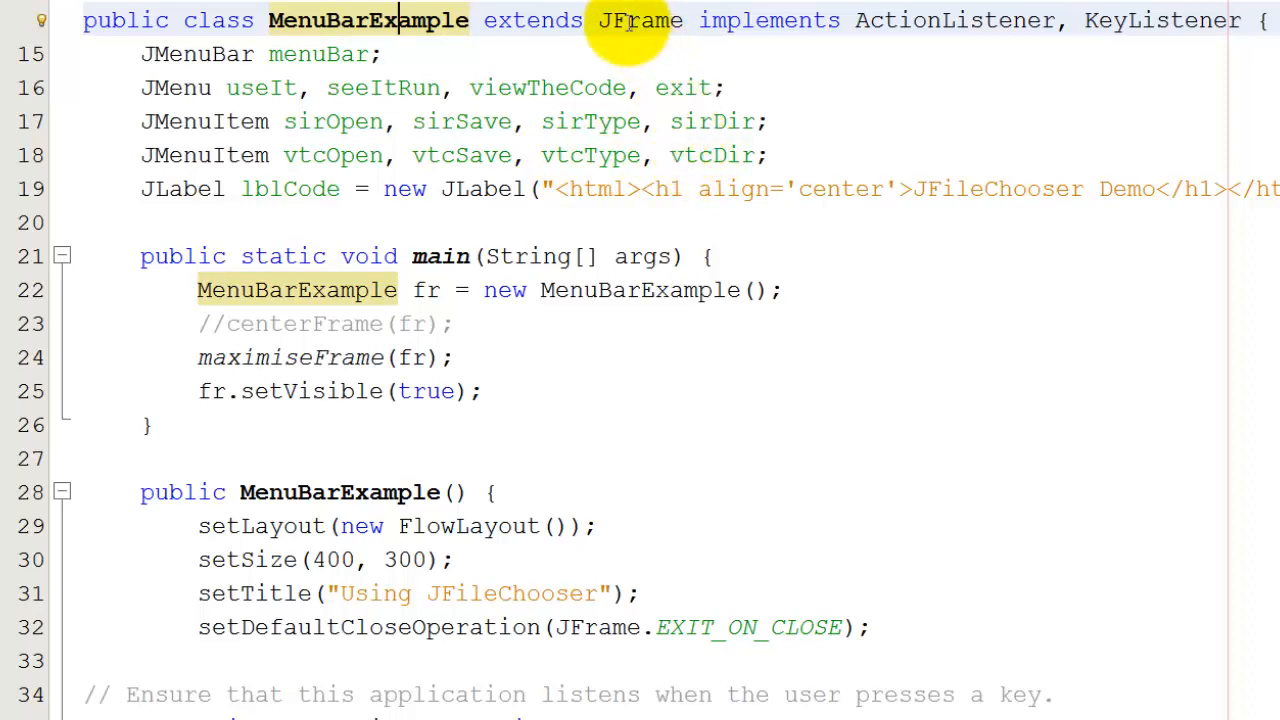
pyautogui.moveTo(789, 20)
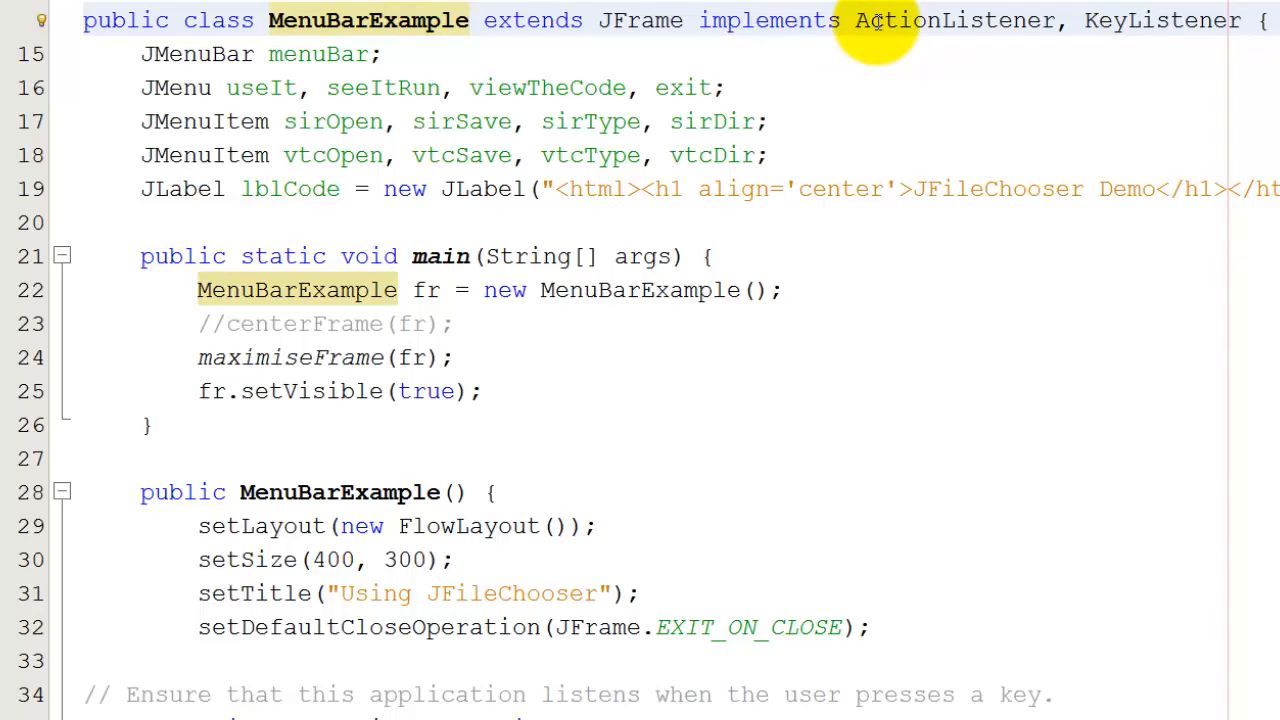
# Scroll the editor to lines 38–49 showing the JMenuBar, useIt and exit menu code.
pyautogui.scroll(-3)
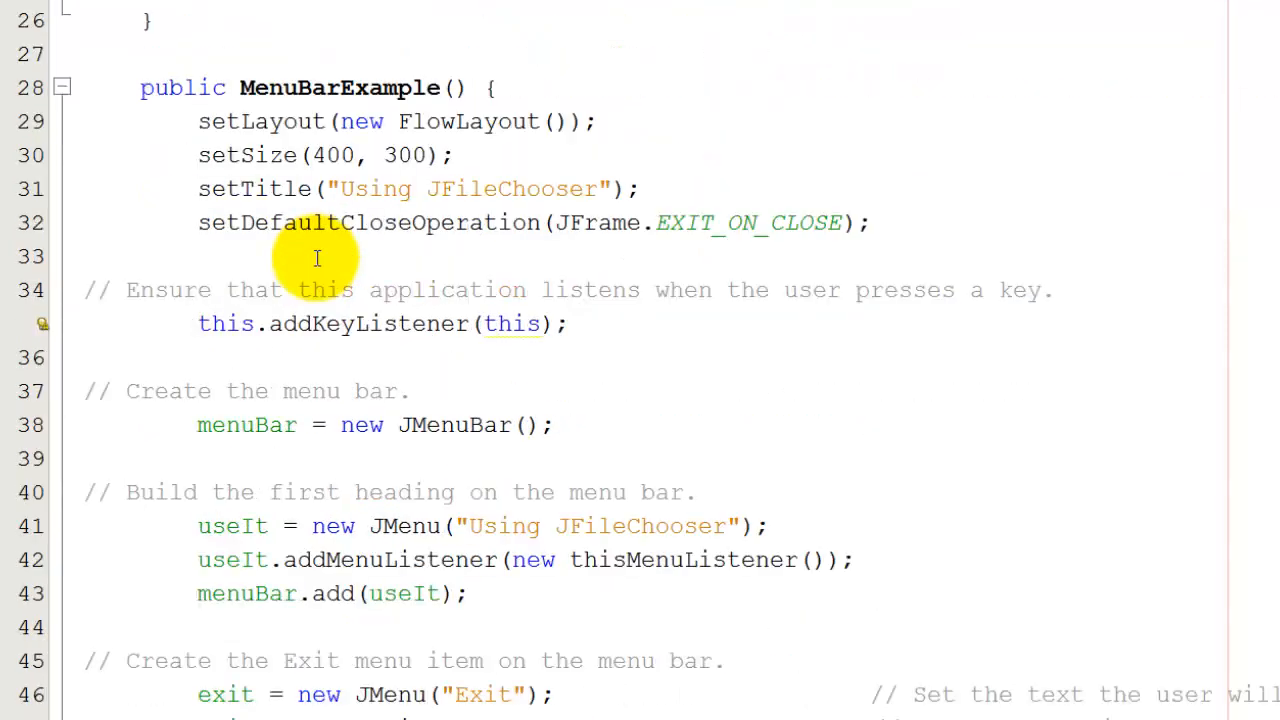
pyautogui.scroll(-3)
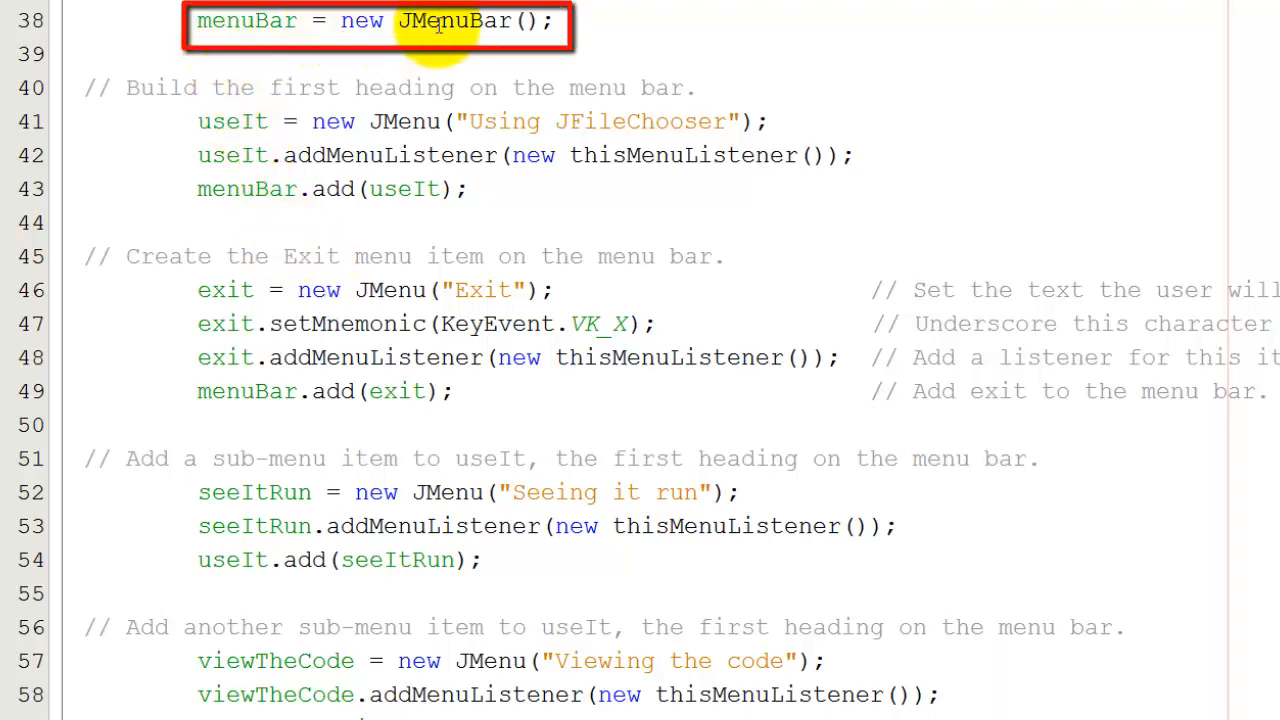
pyautogui.moveTo(443, 28)
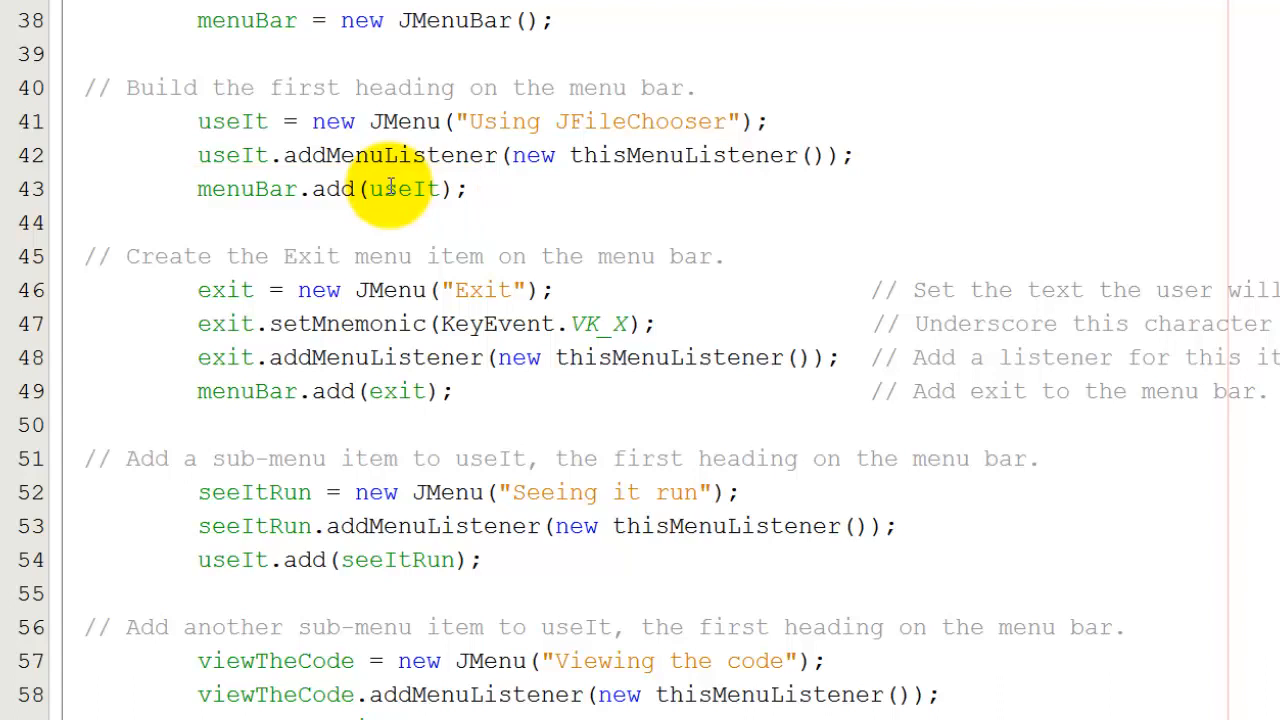
pyautogui.moveTo(360, 262)
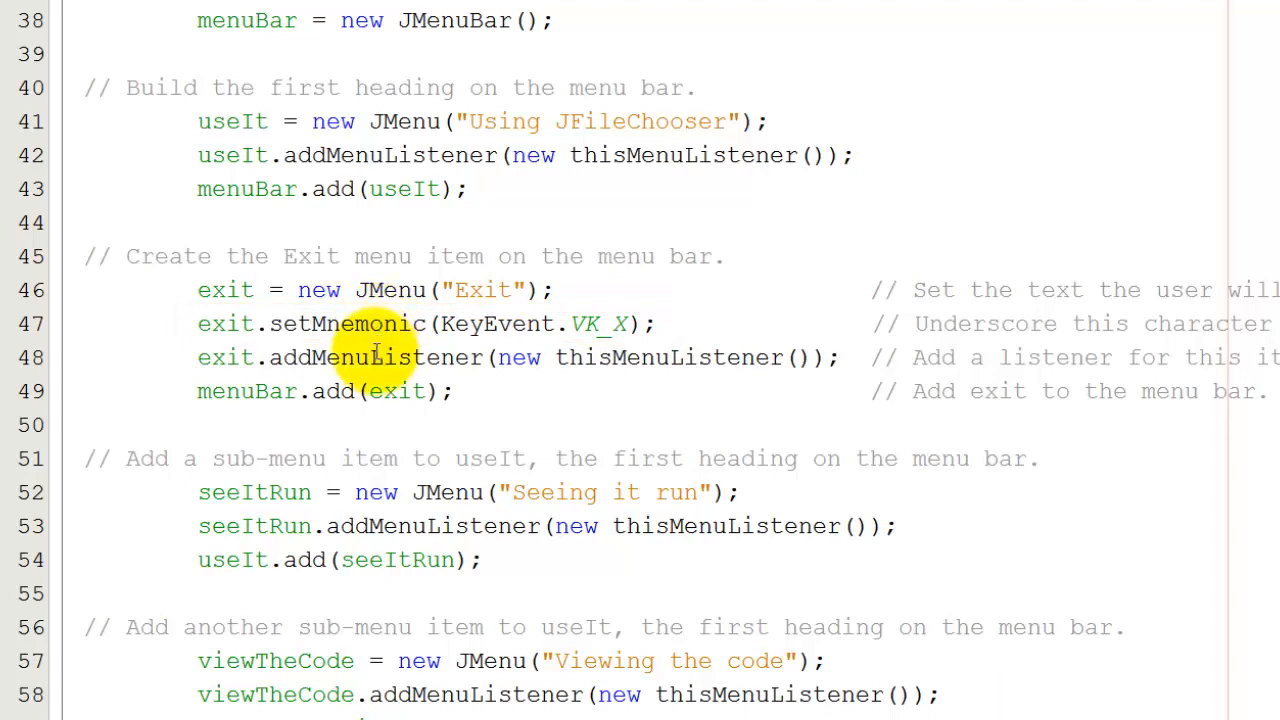
pyautogui.moveTo(400, 391)
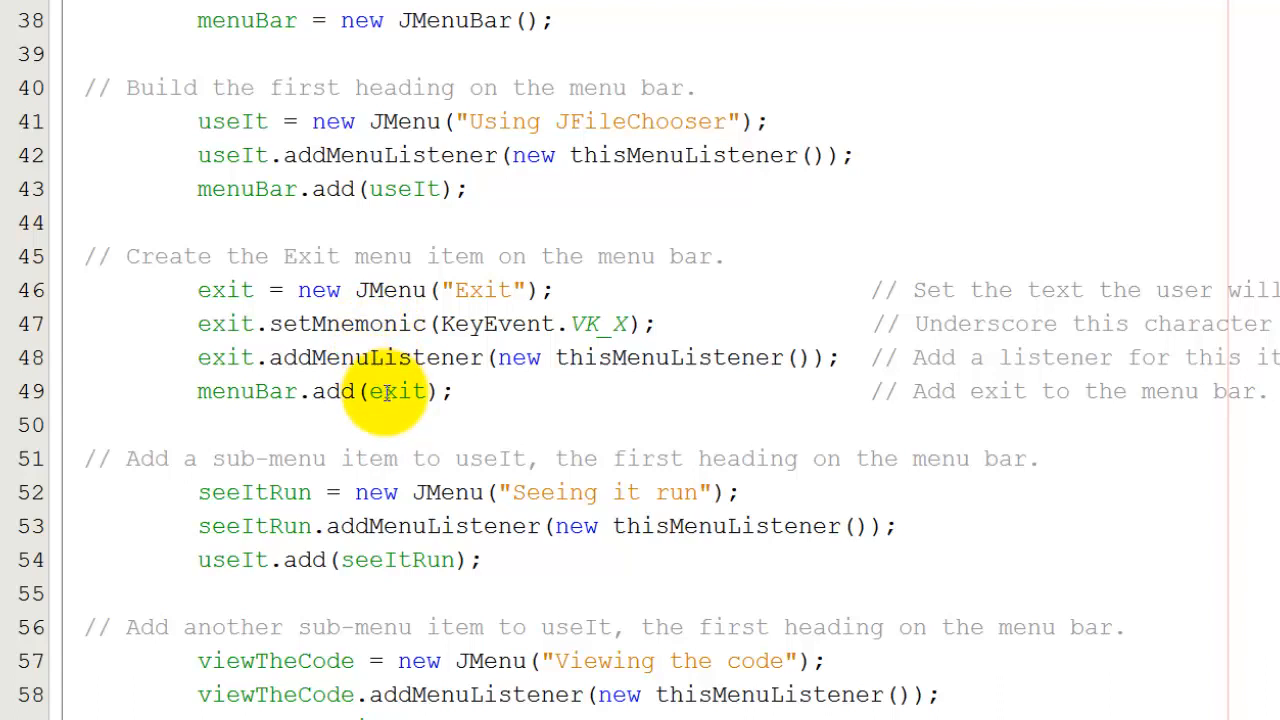
pyautogui.moveTo(248, 393)
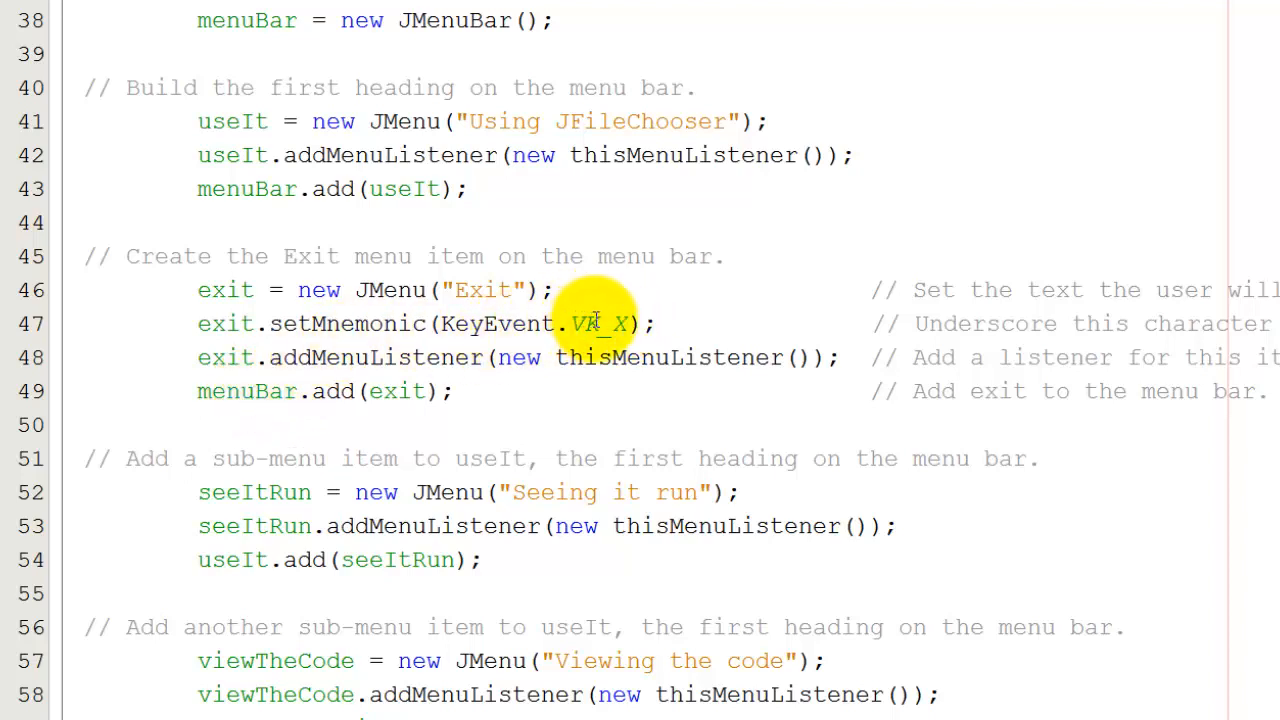
pyautogui.moveTo(485, 323)
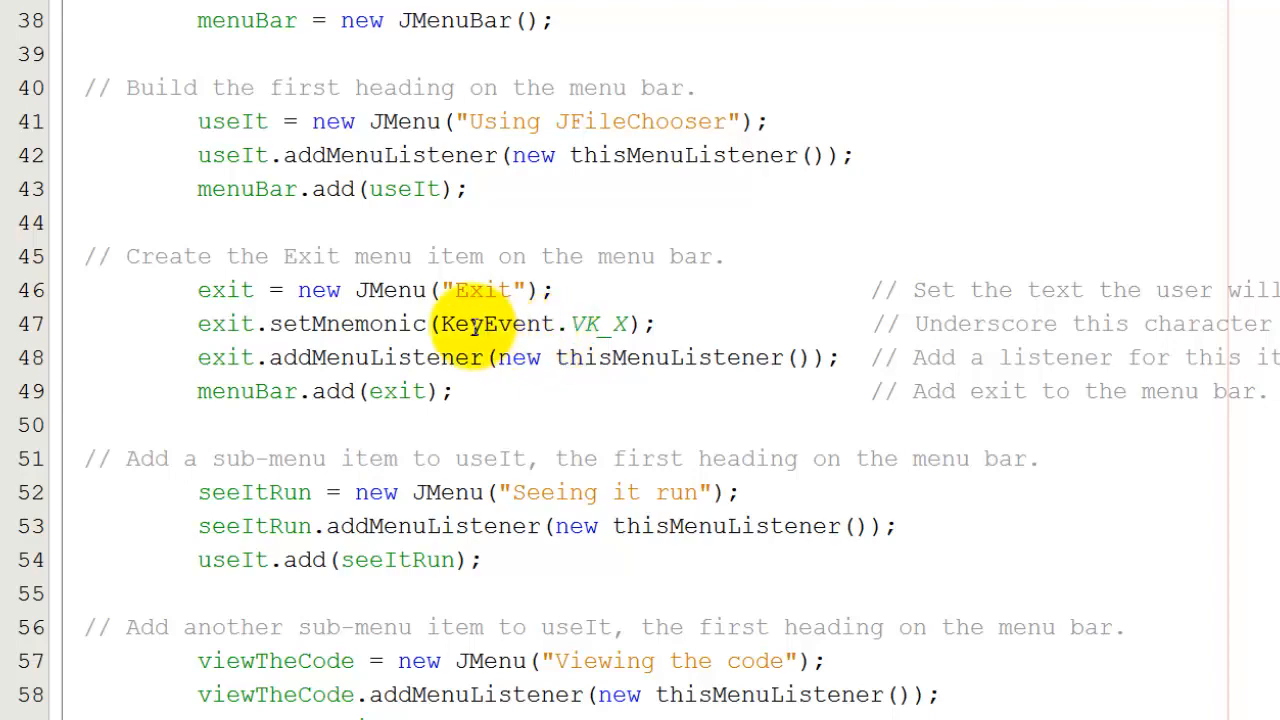
pyautogui.moveTo(468, 307)
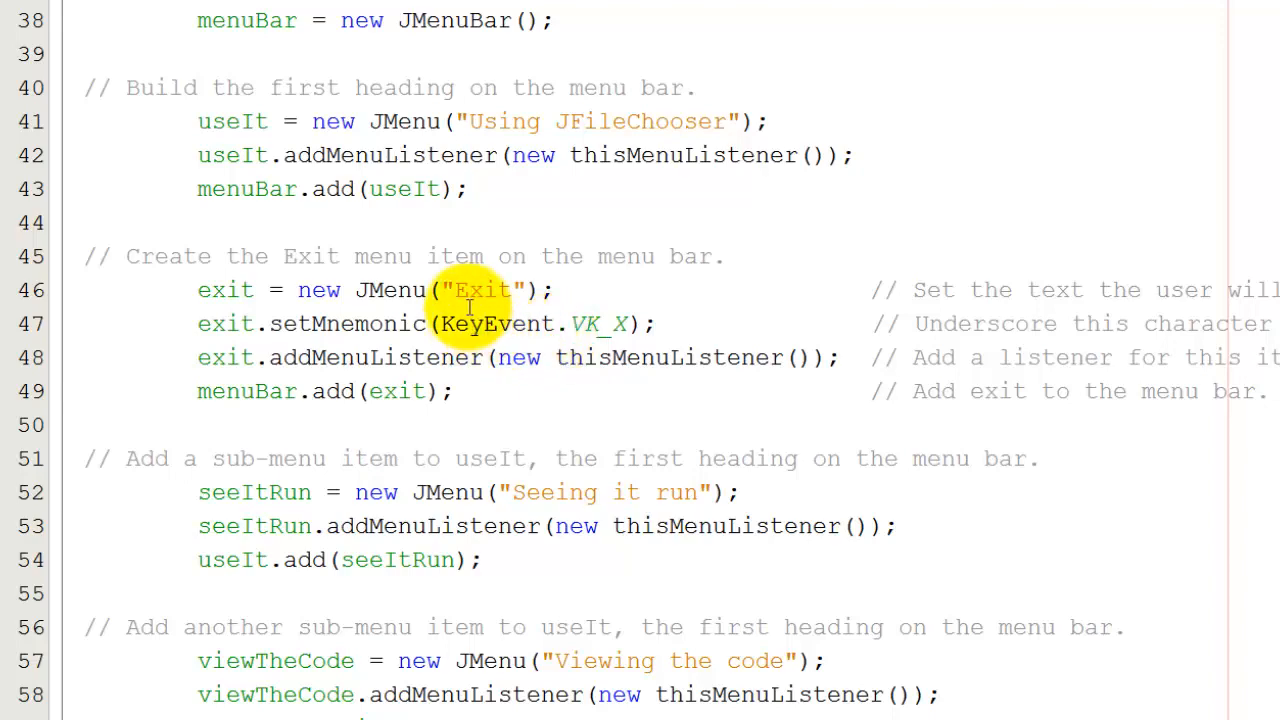
# Scroll to lines 51–59 where seeItRun and viewTheCode are added to useIt.
pyautogui.scroll(-3)
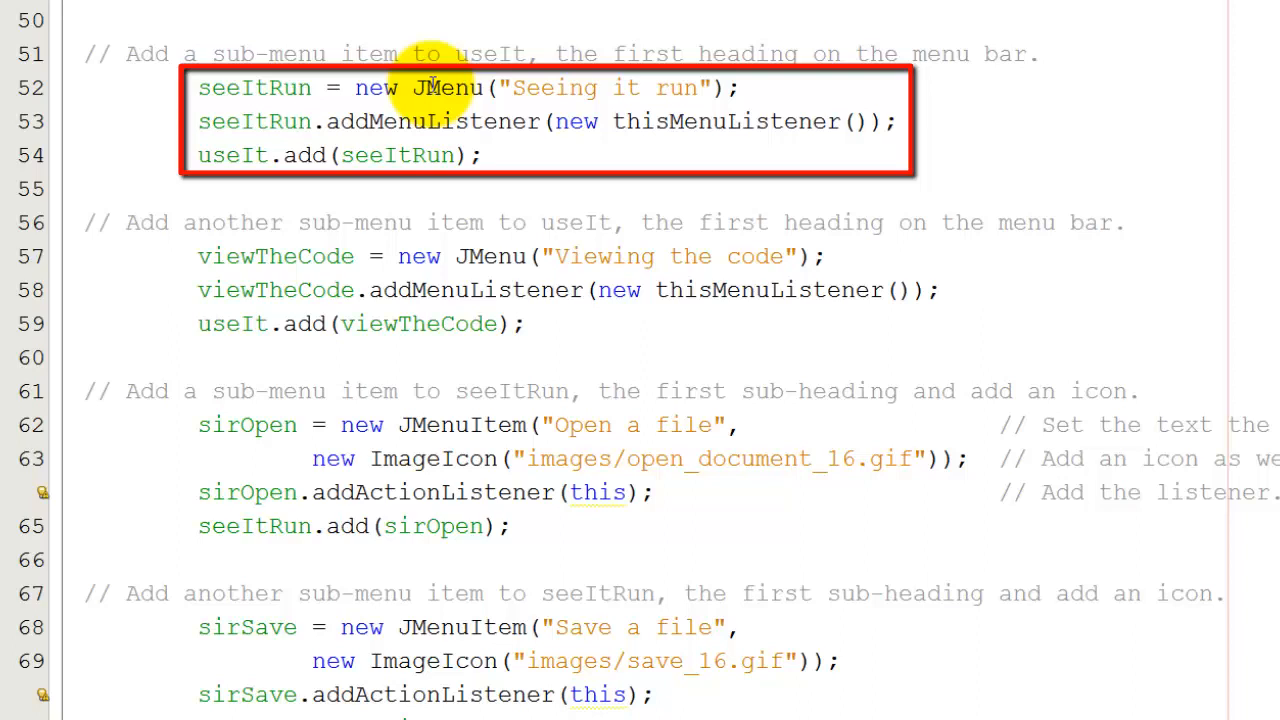
pyautogui.moveTo(605, 88)
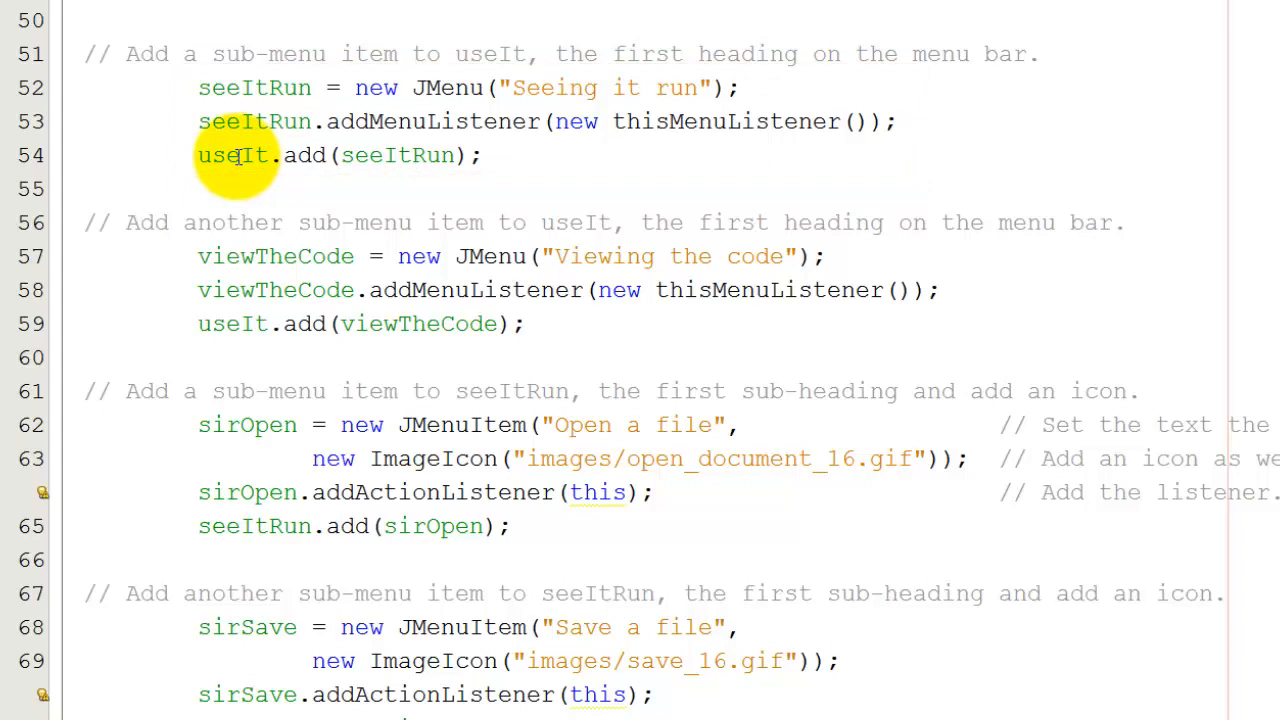
pyautogui.moveTo(240, 270)
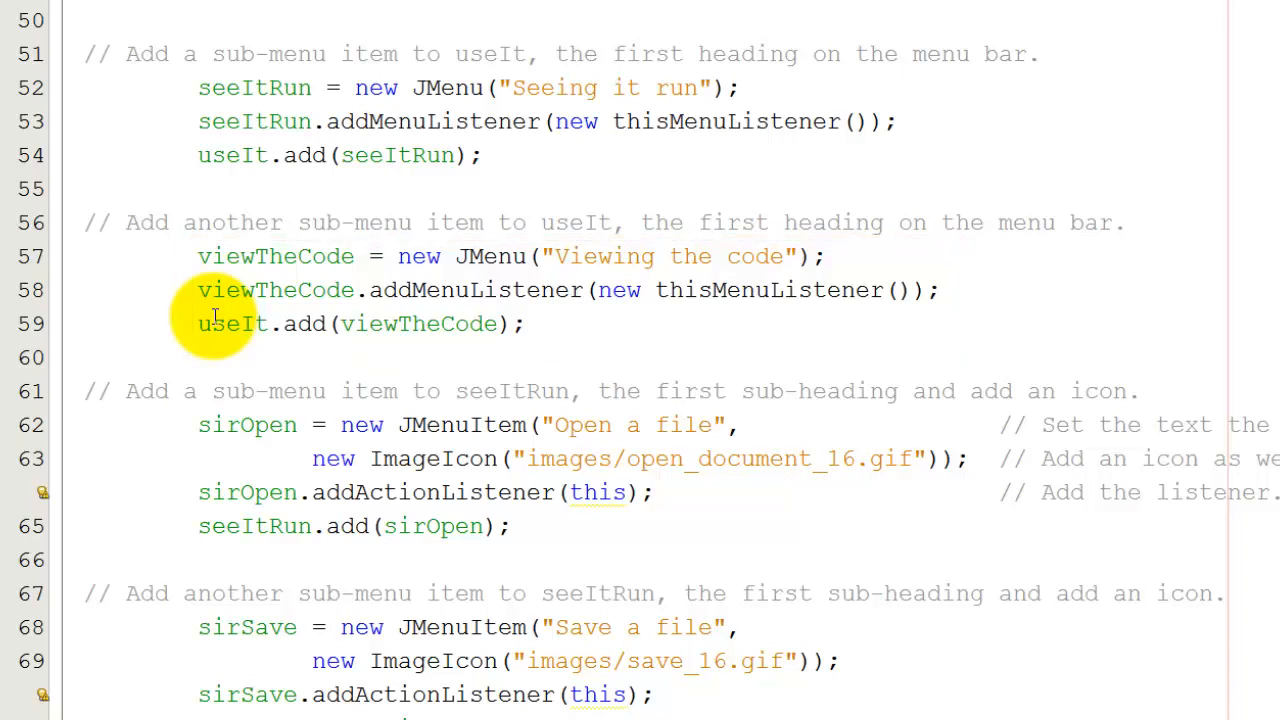
pyautogui.moveTo(240, 391)
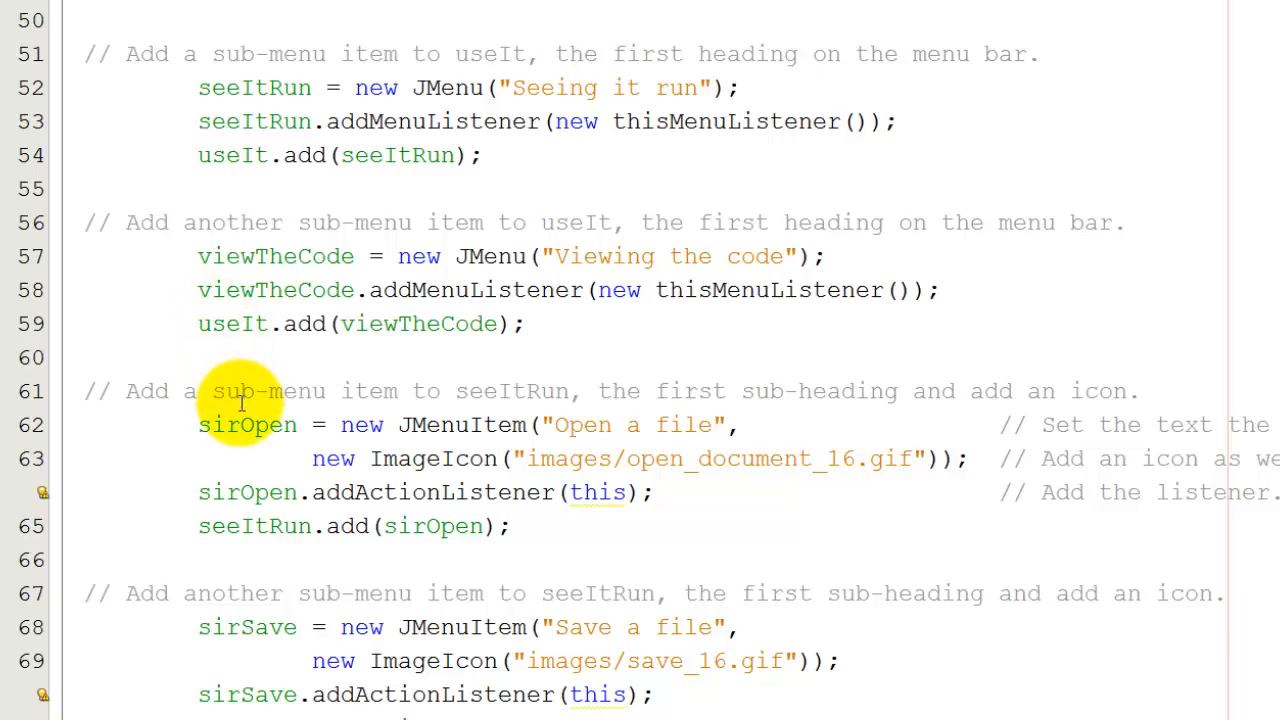
pyautogui.scroll(-3)
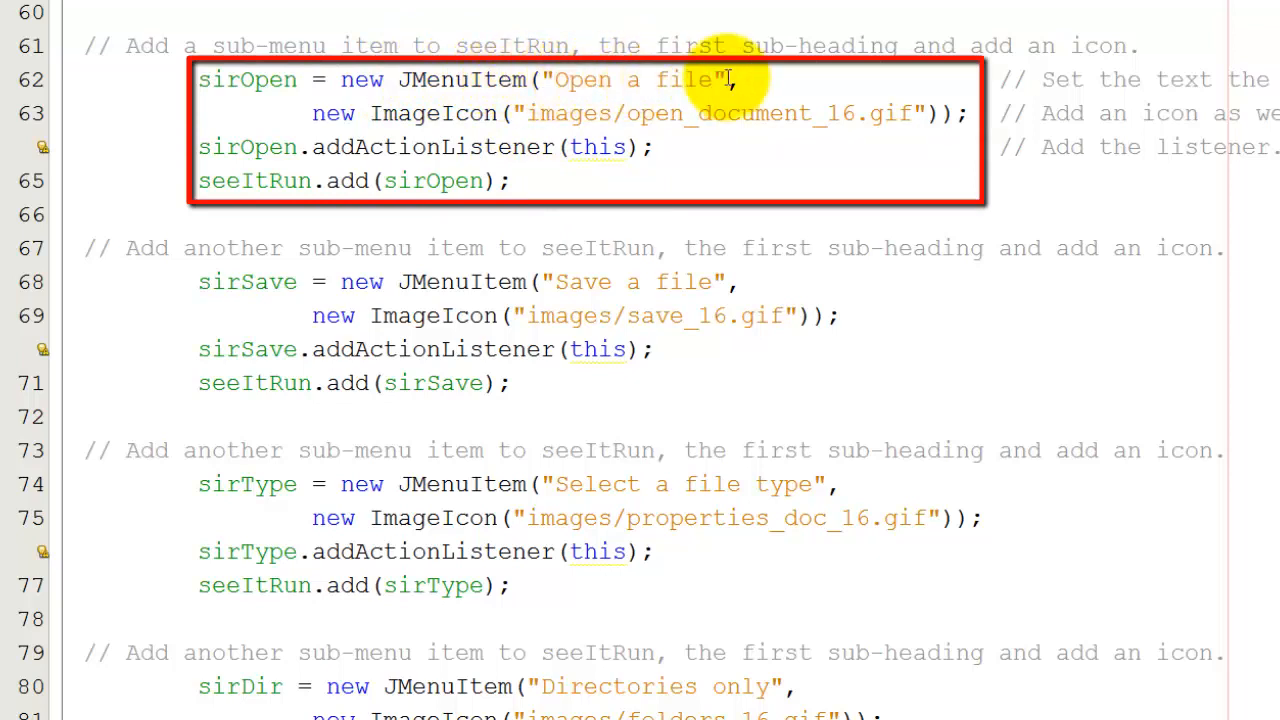
pyautogui.moveTo(600, 113)
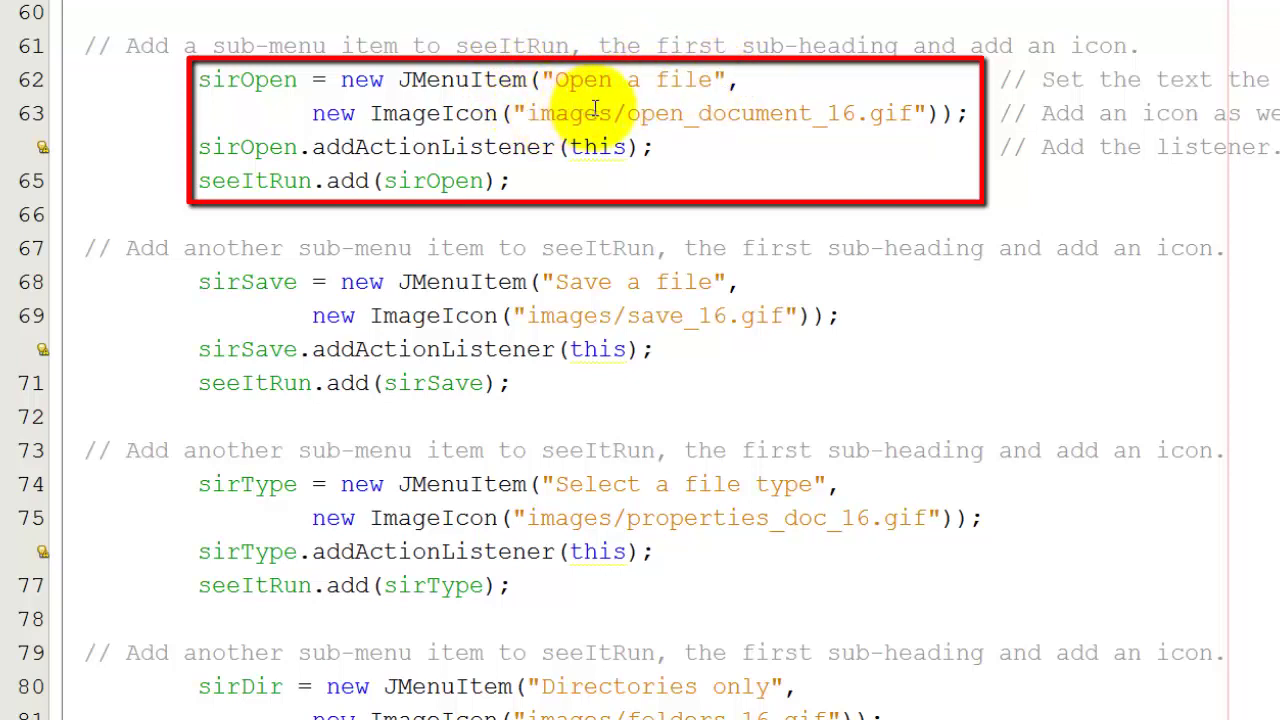
pyautogui.moveTo(852, 113)
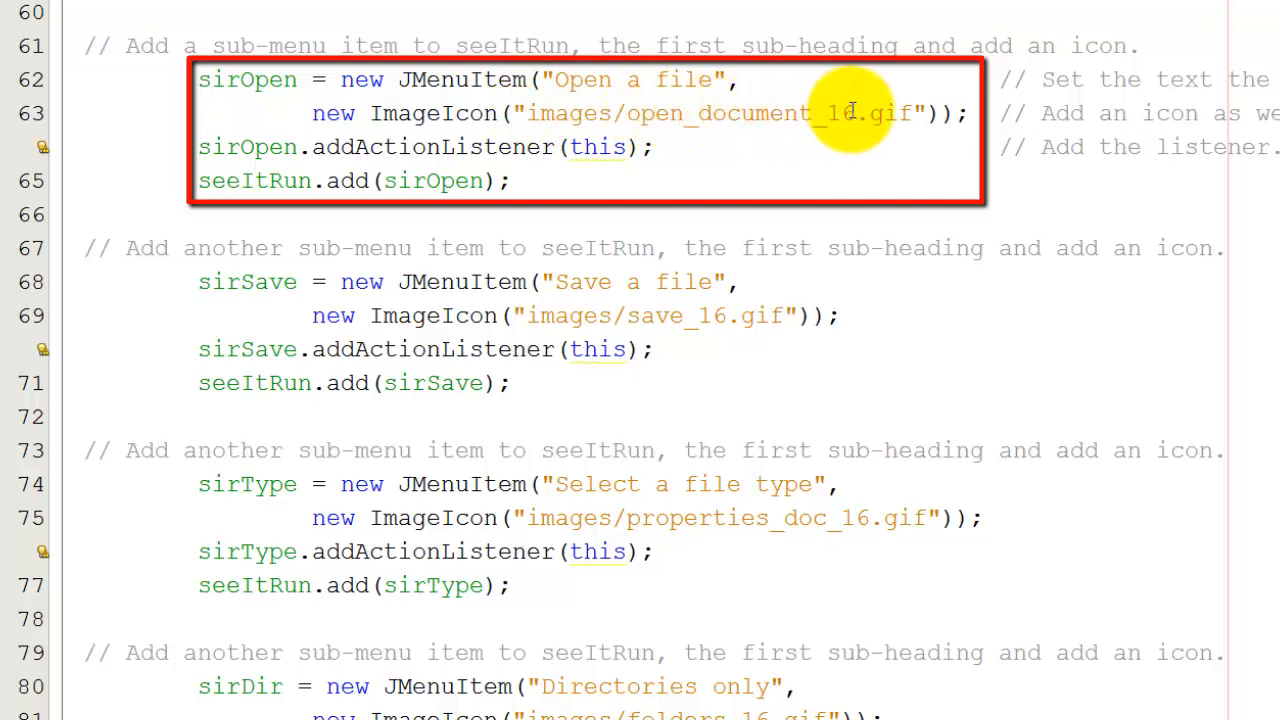
pyautogui.moveTo(870, 107)
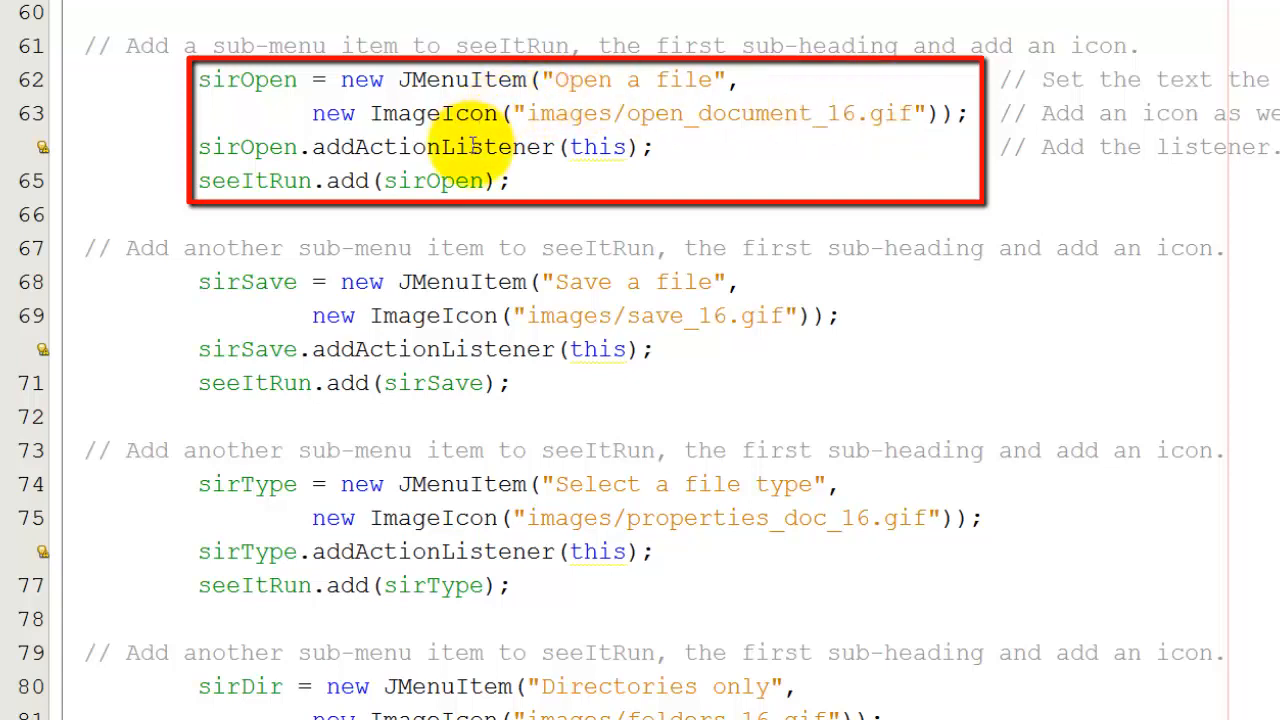
pyautogui.moveTo(437, 181)
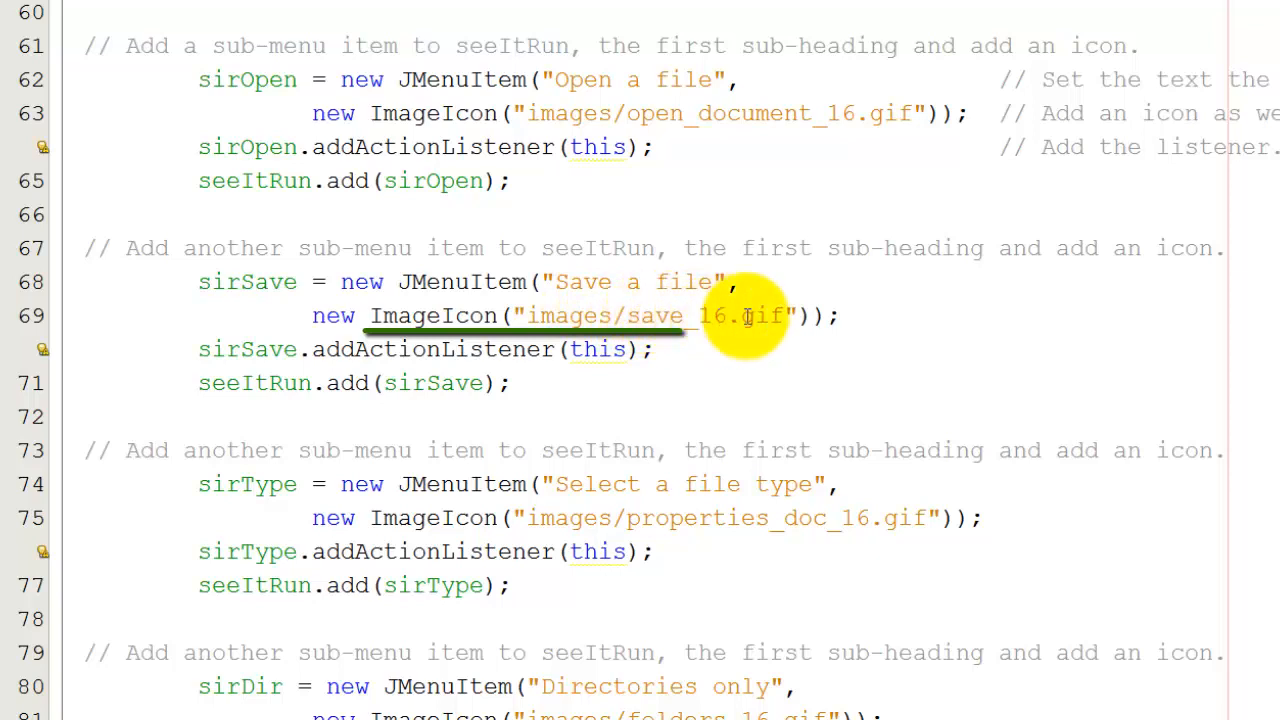
pyautogui.moveTo(405, 383)
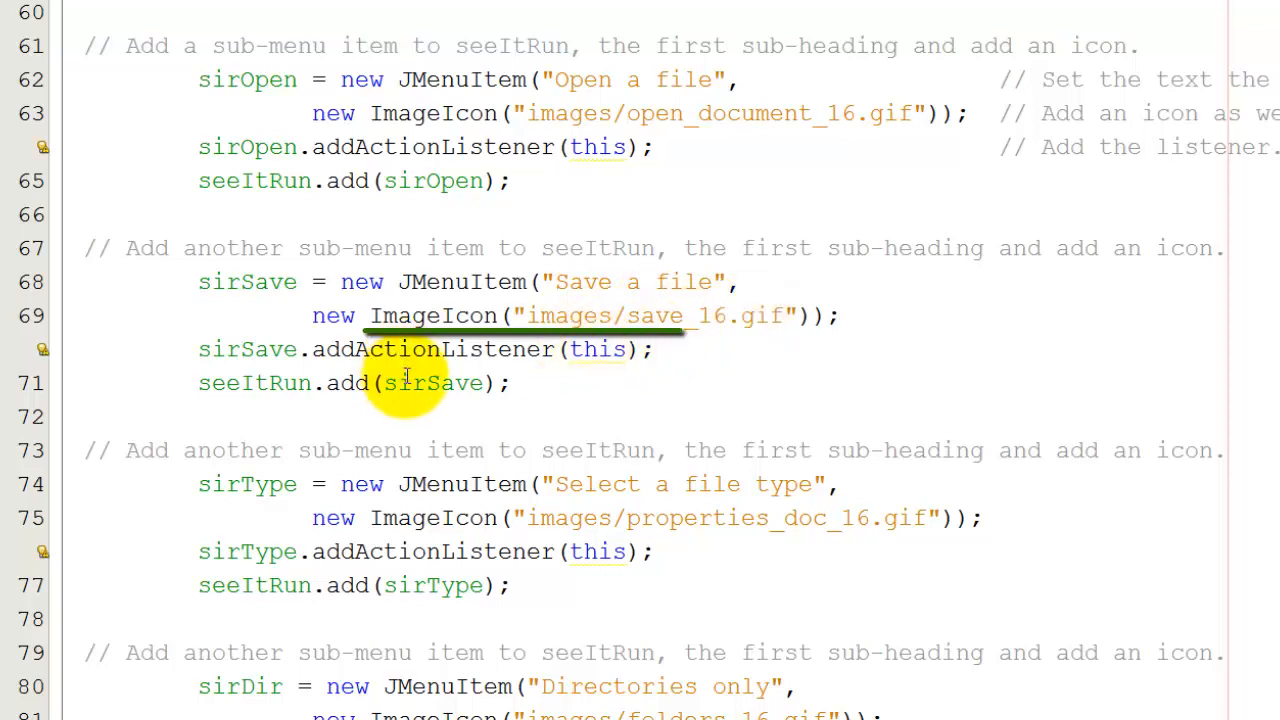
pyautogui.moveTo(255, 383)
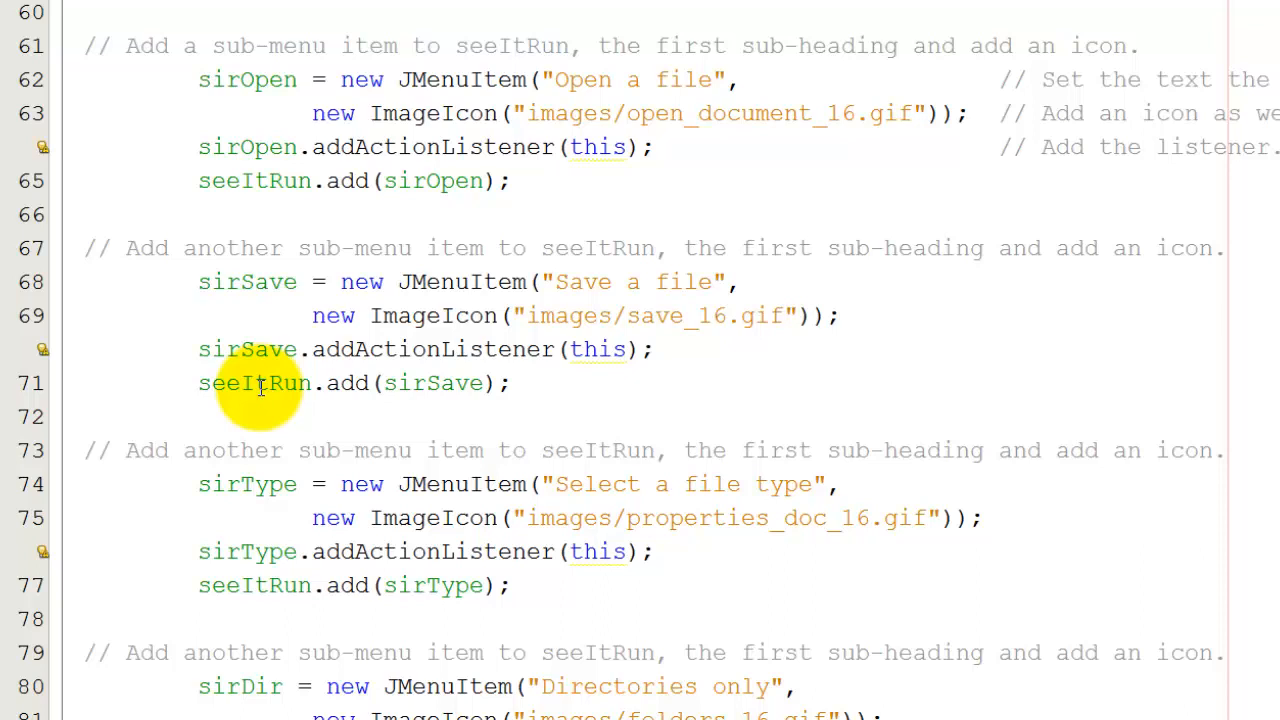
pyautogui.moveTo(465, 484)
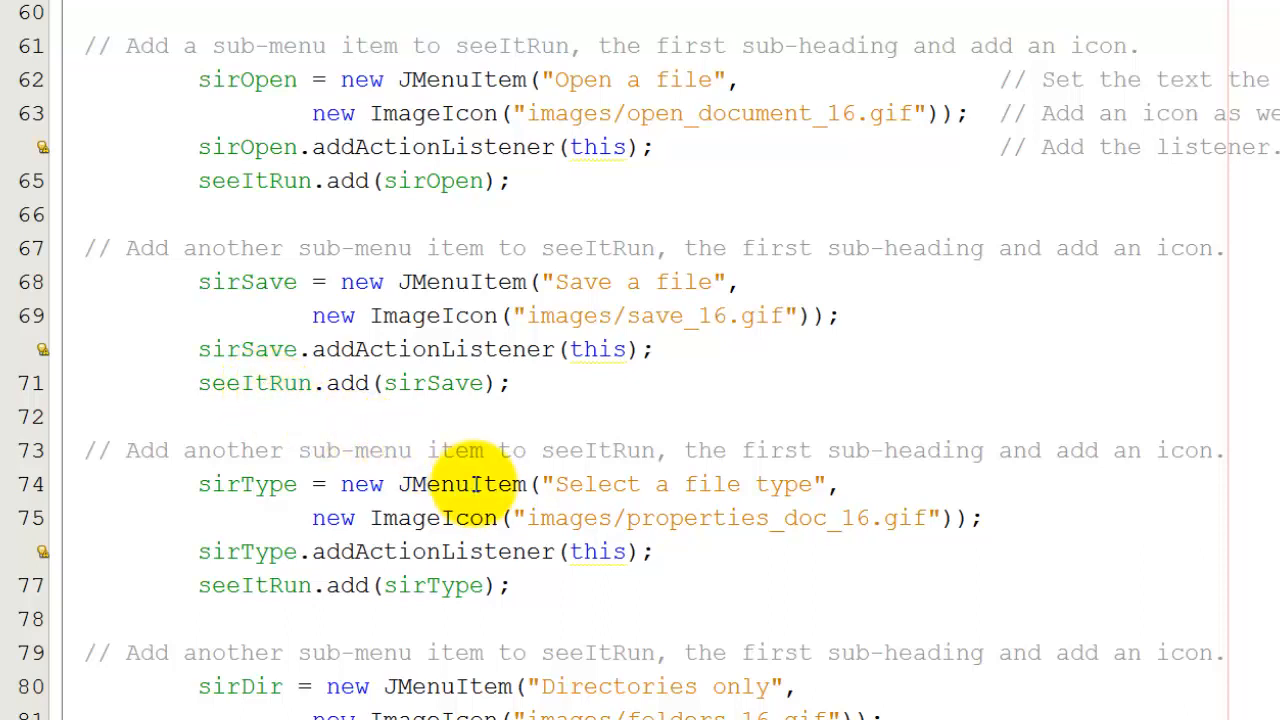
pyautogui.moveTo(575, 484)
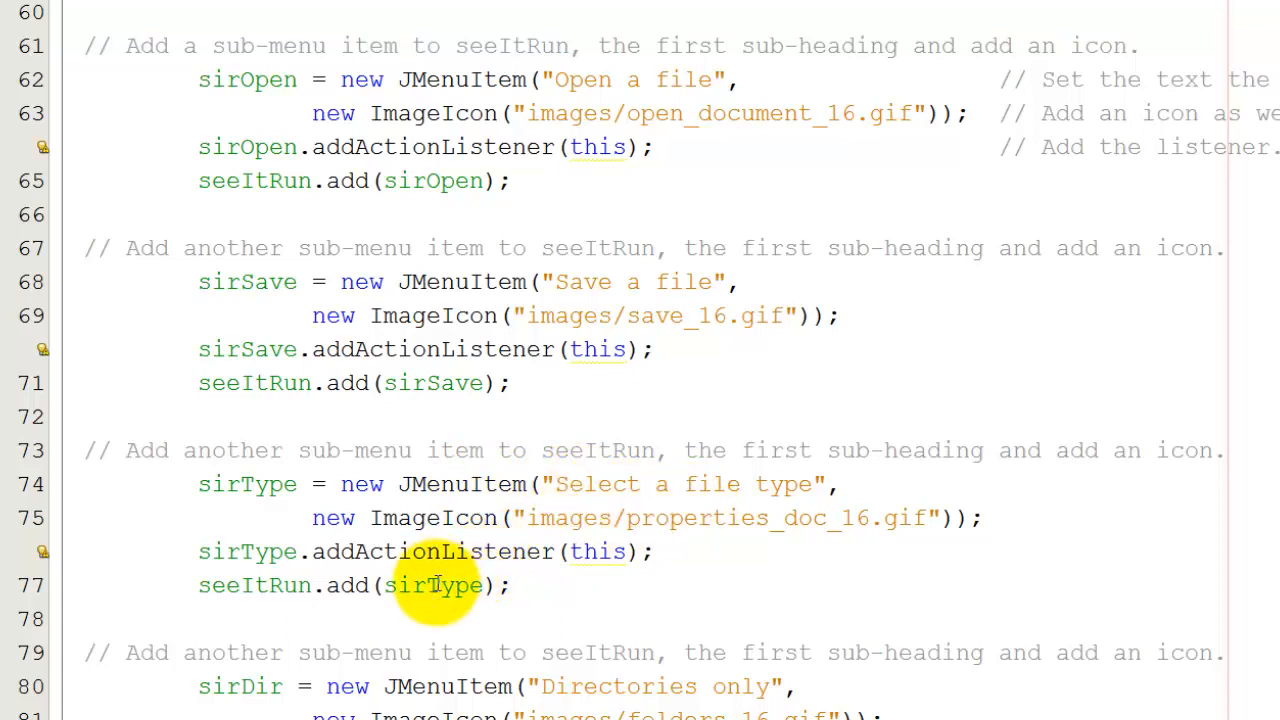
pyautogui.moveTo(265, 585)
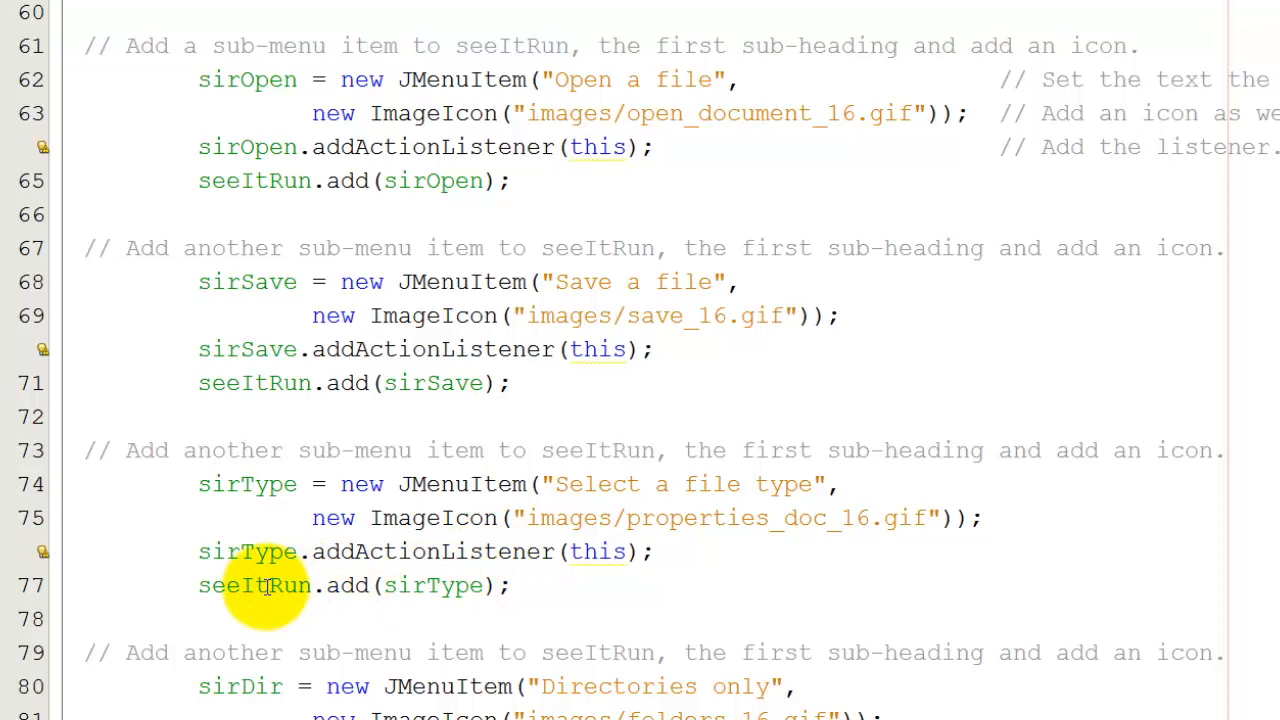
pyautogui.scroll(-3)
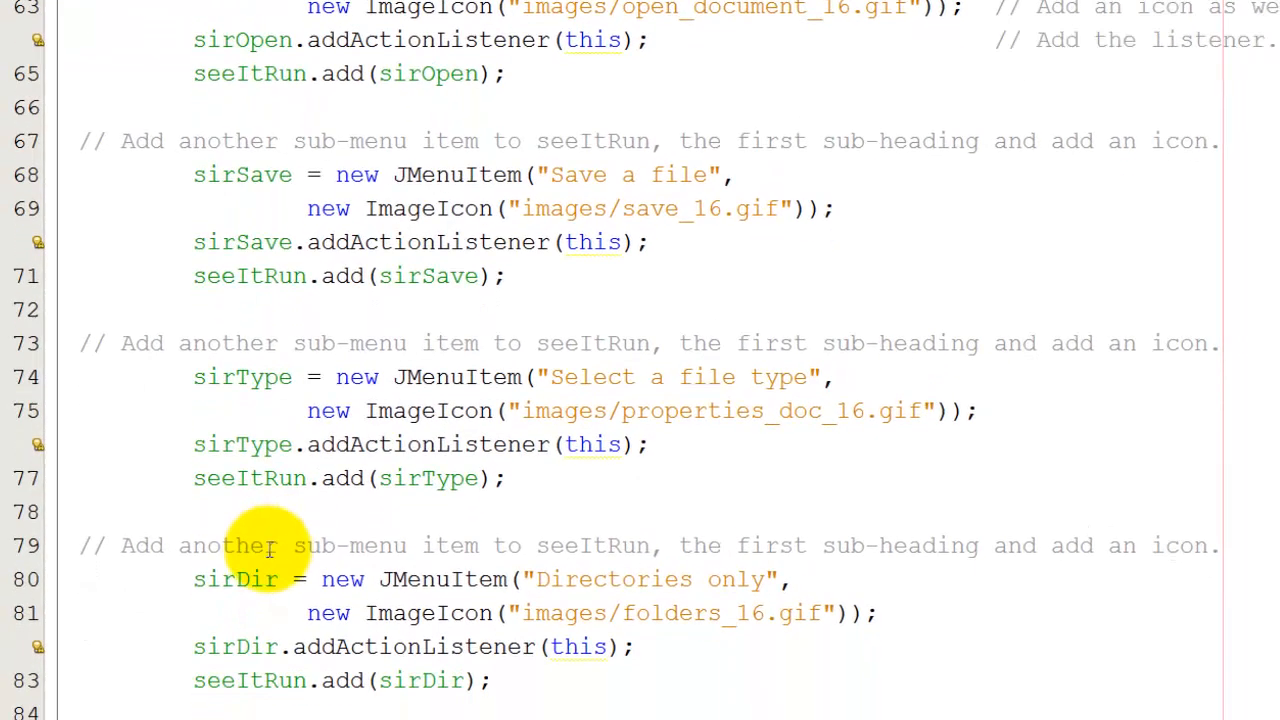
pyautogui.moveTo(386, 579)
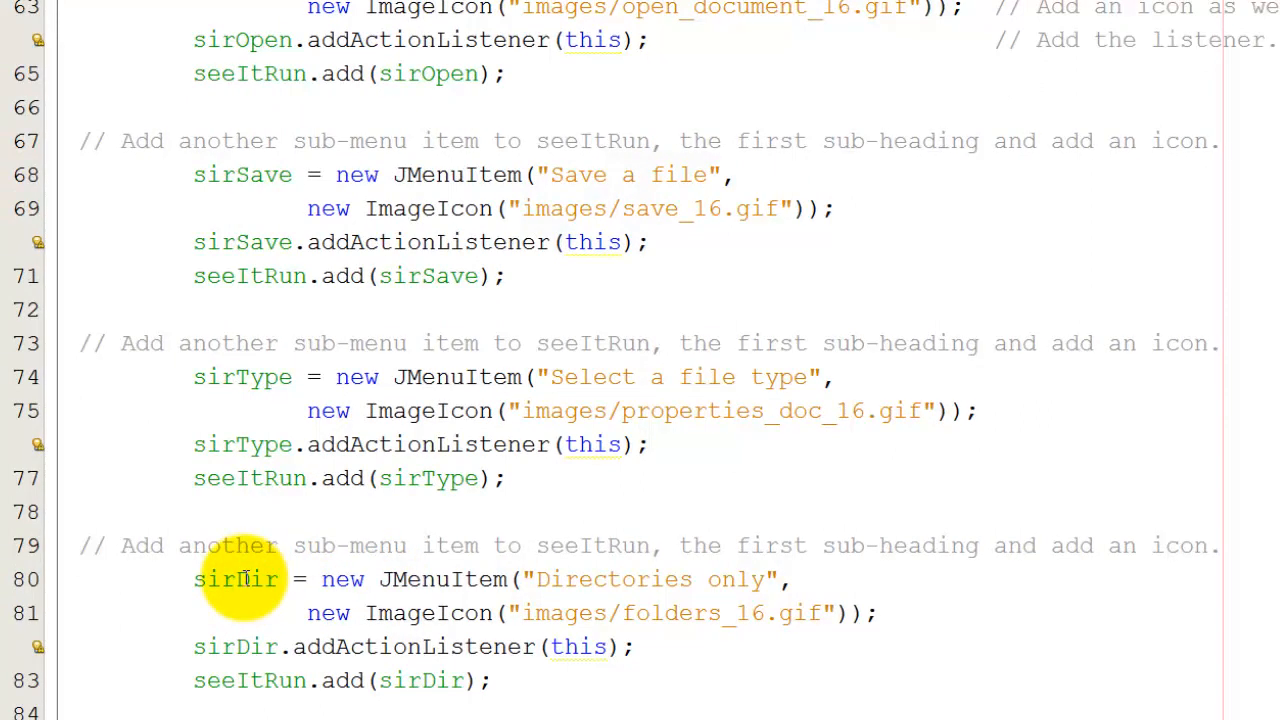
pyautogui.moveTo(600, 579)
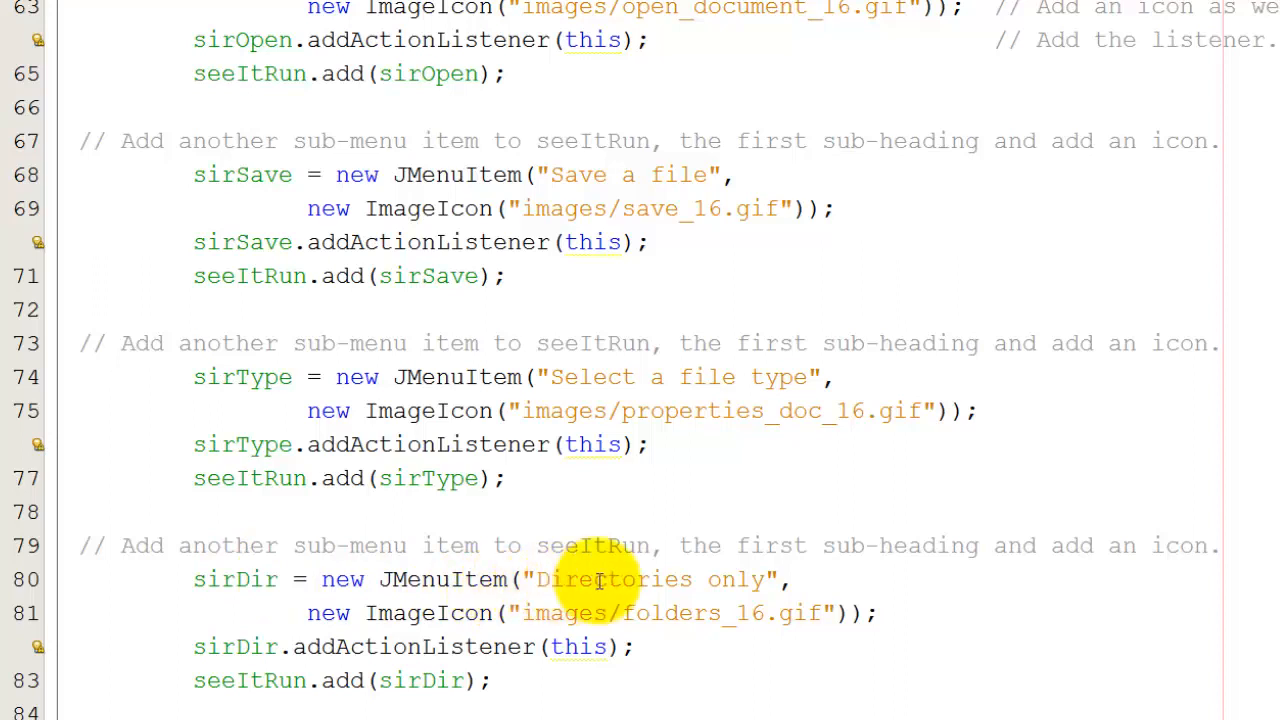
pyautogui.moveTo(665, 614)
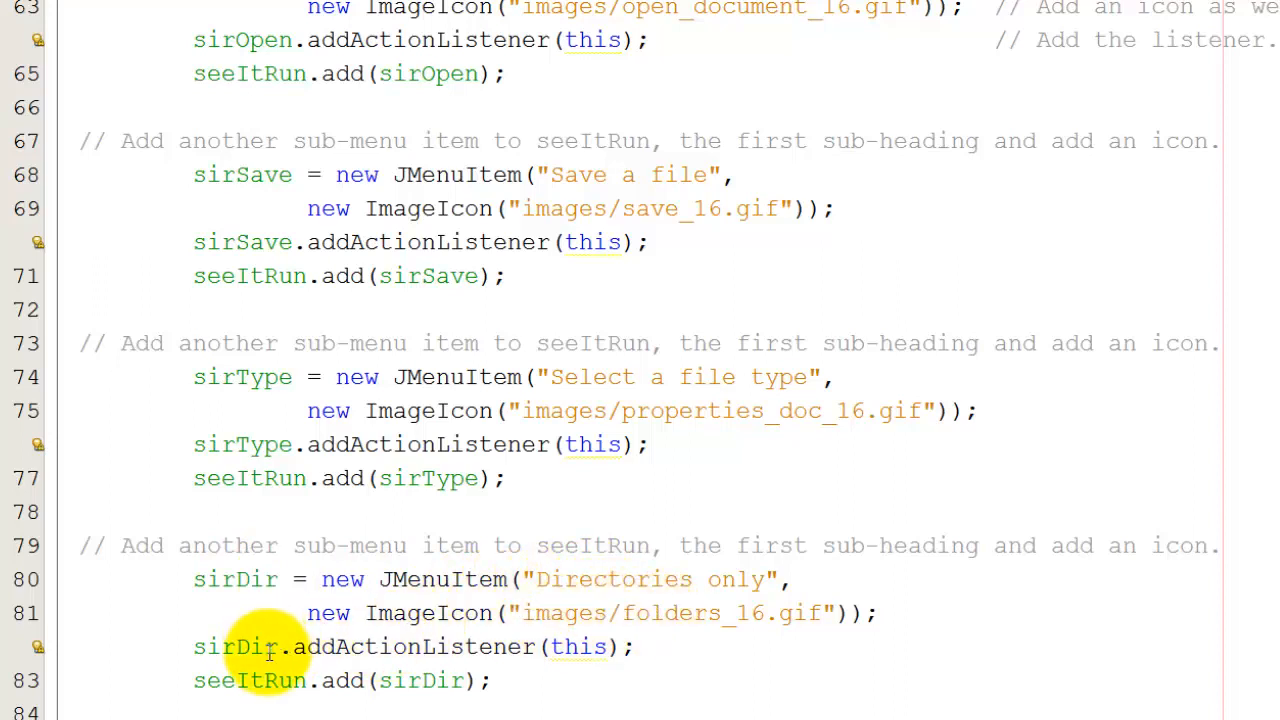
pyautogui.moveTo(270, 680)
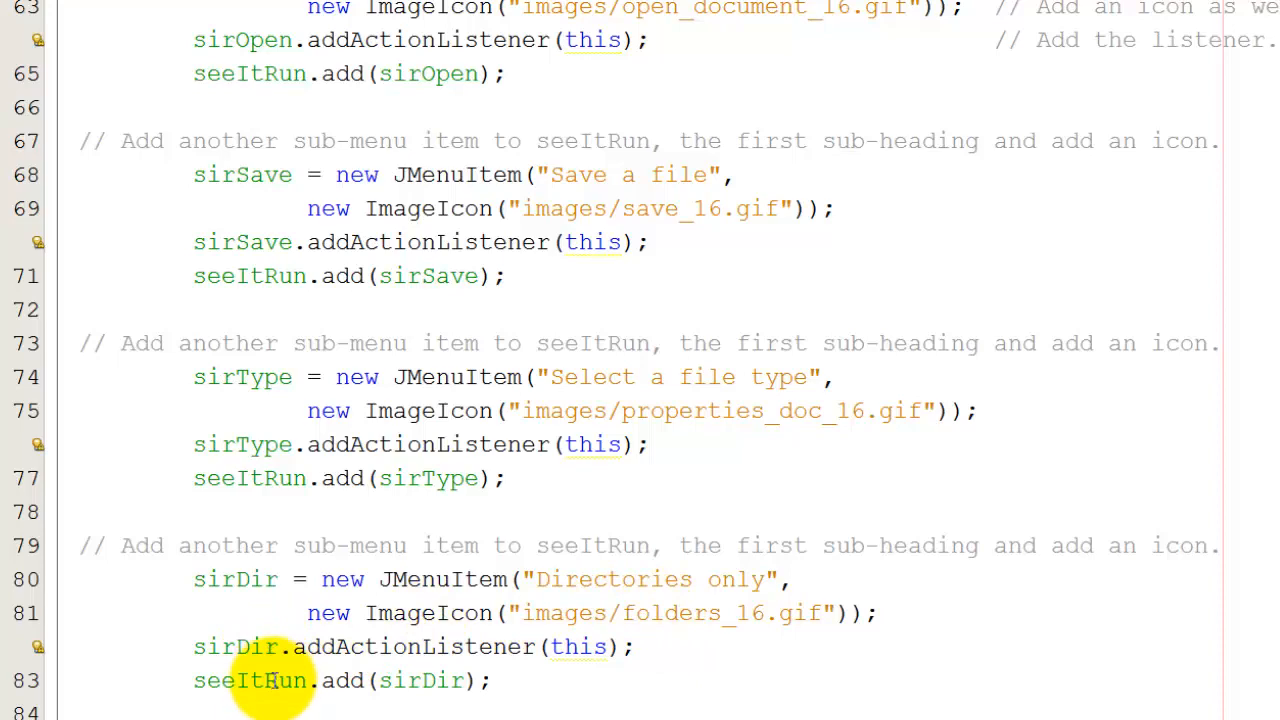
pyautogui.scroll(-3)
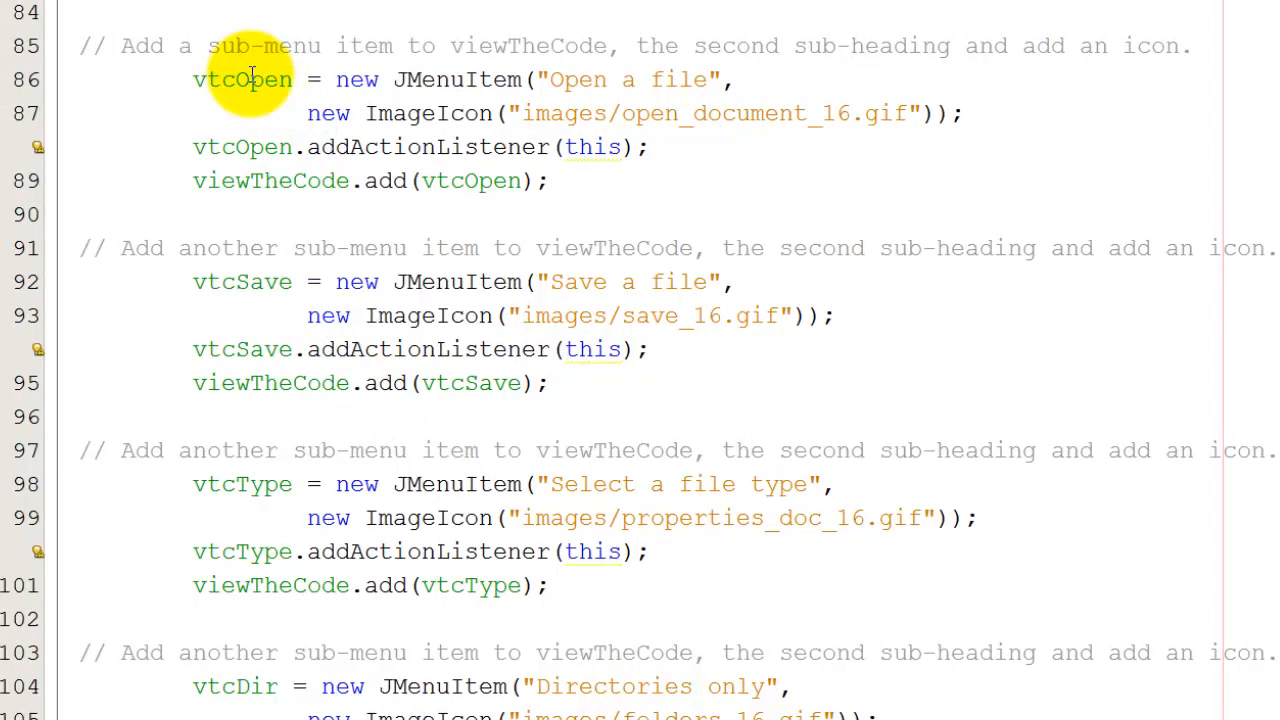
pyautogui.moveTo(435, 170)
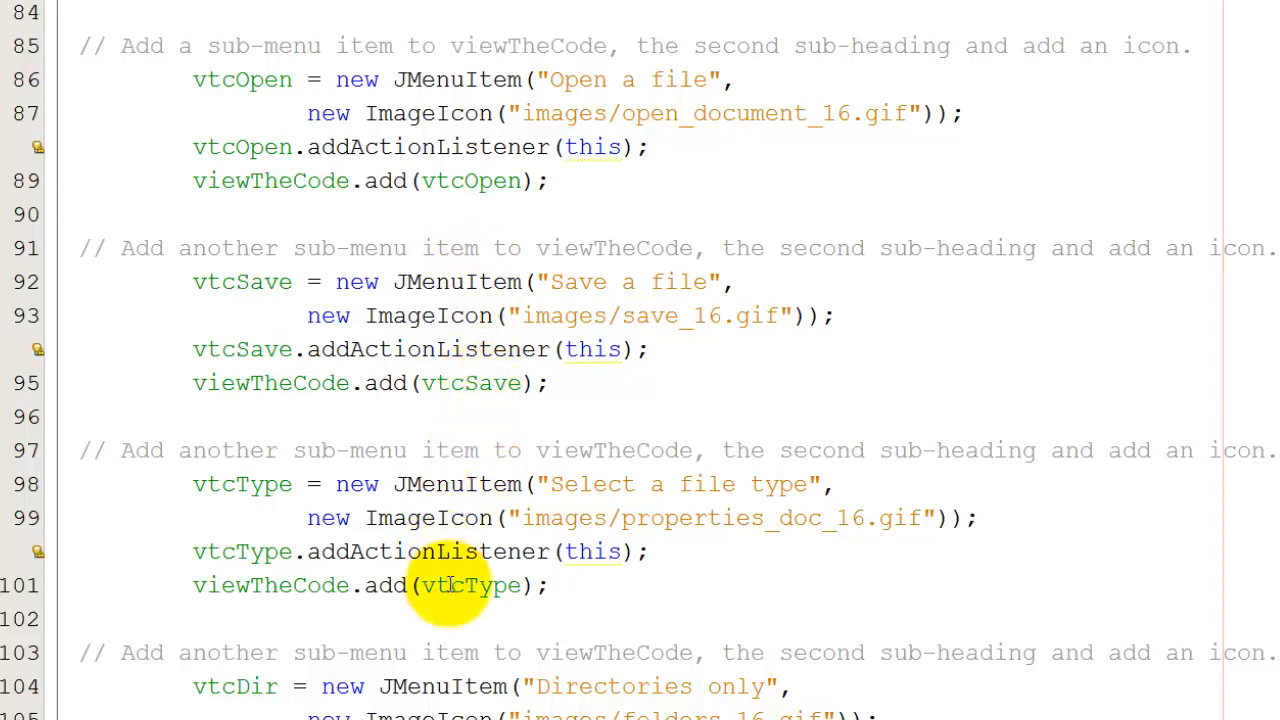
pyautogui.scroll(-3)
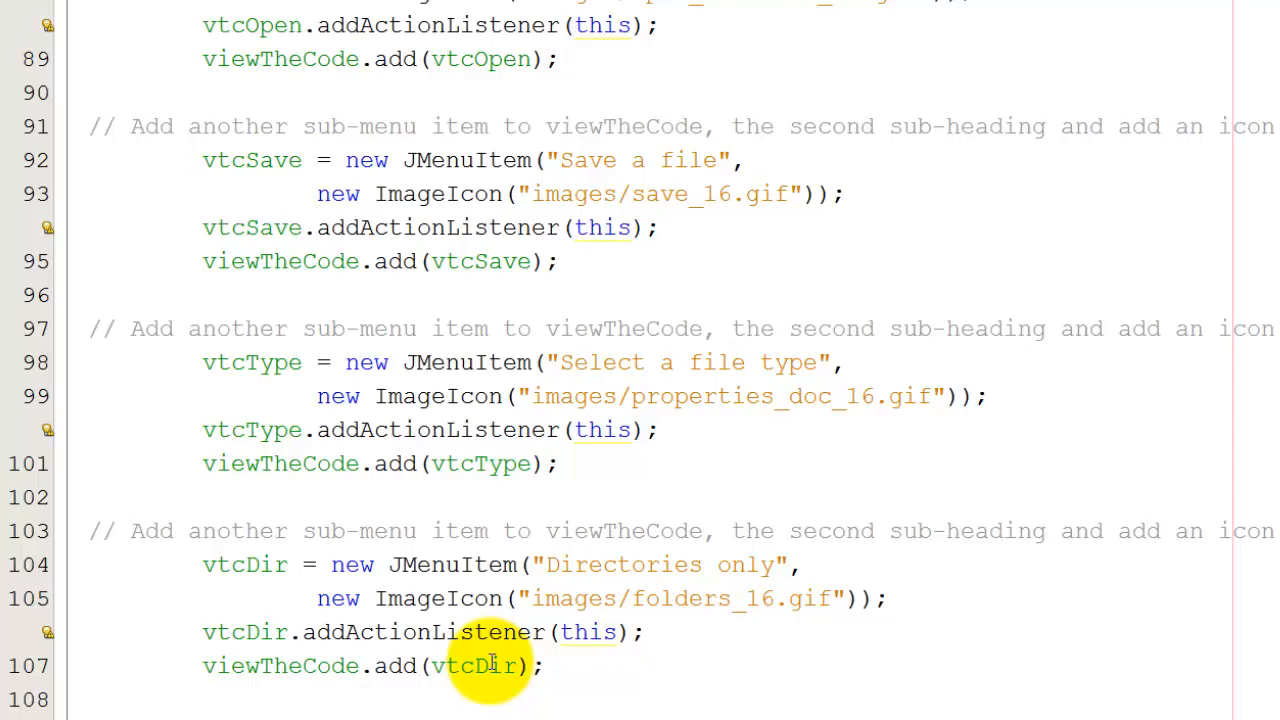
pyautogui.moveTo(485, 598)
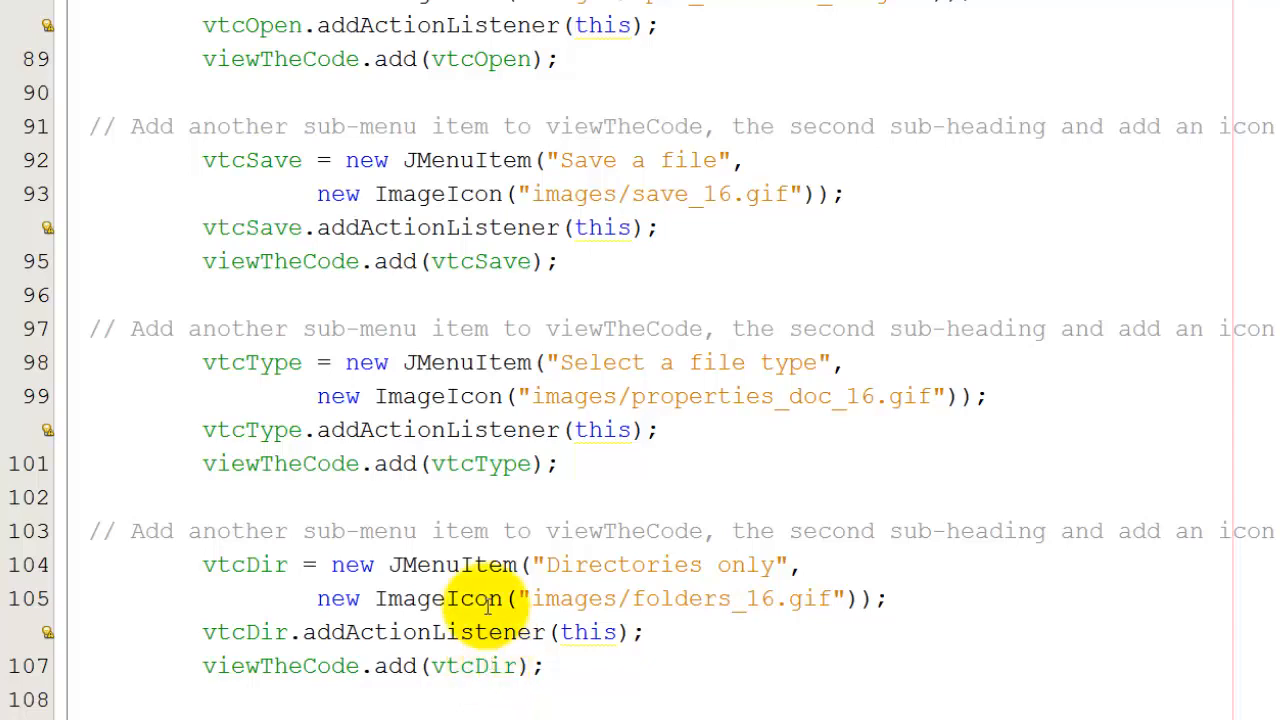
pyautogui.scroll(-3)
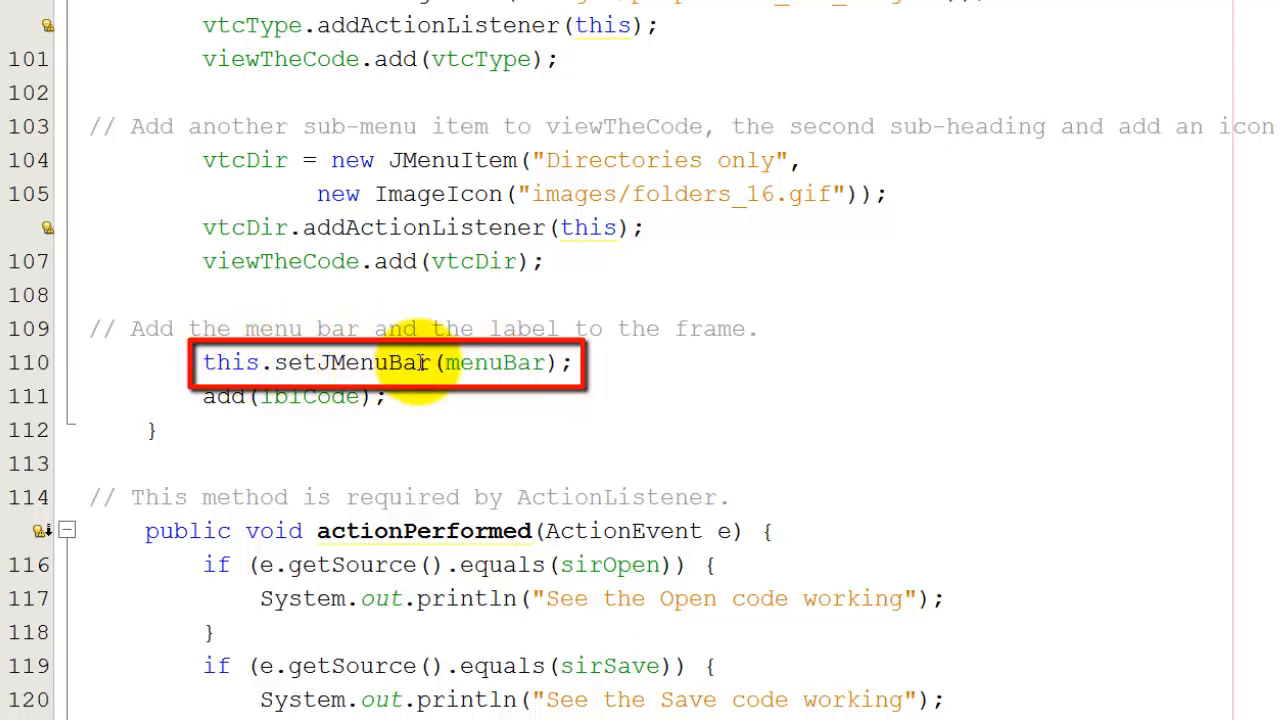
pyautogui.moveTo(470, 363)
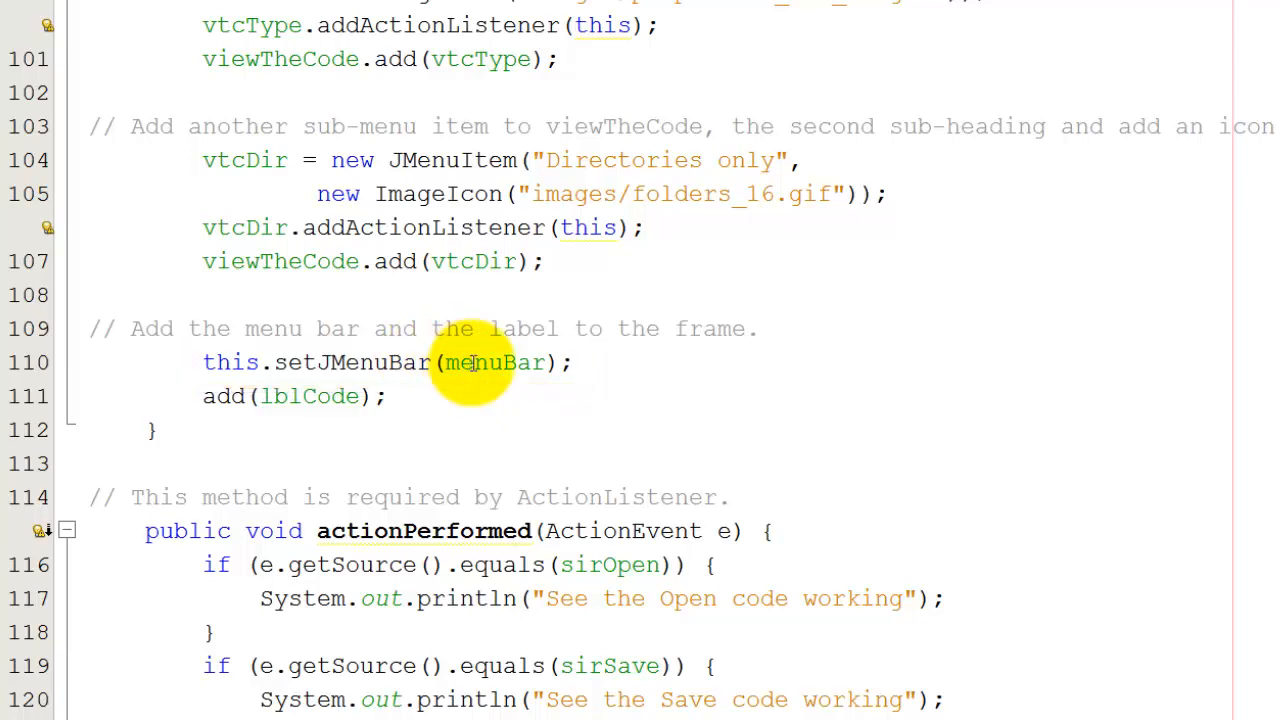
pyautogui.moveTo(467, 350)
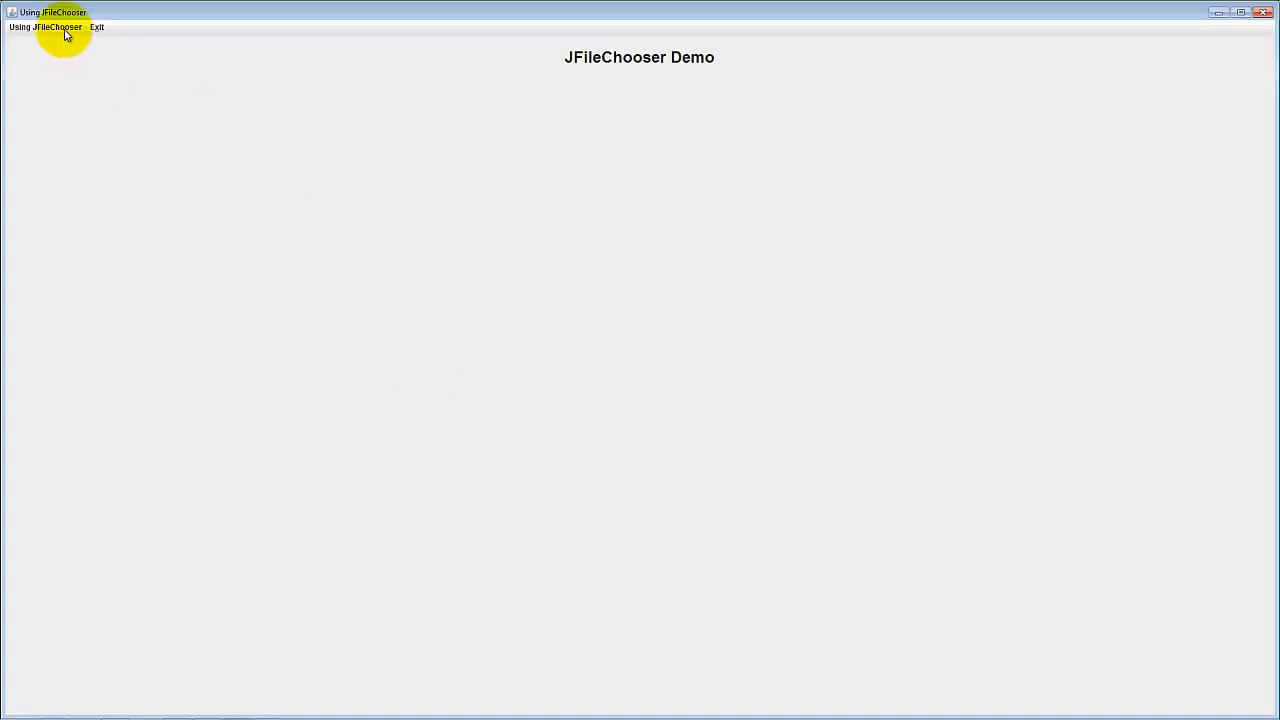
# Expand the Using JFileChooser menu to show Open, Save, file type and Directories only items.
pyautogui.click(45, 27)
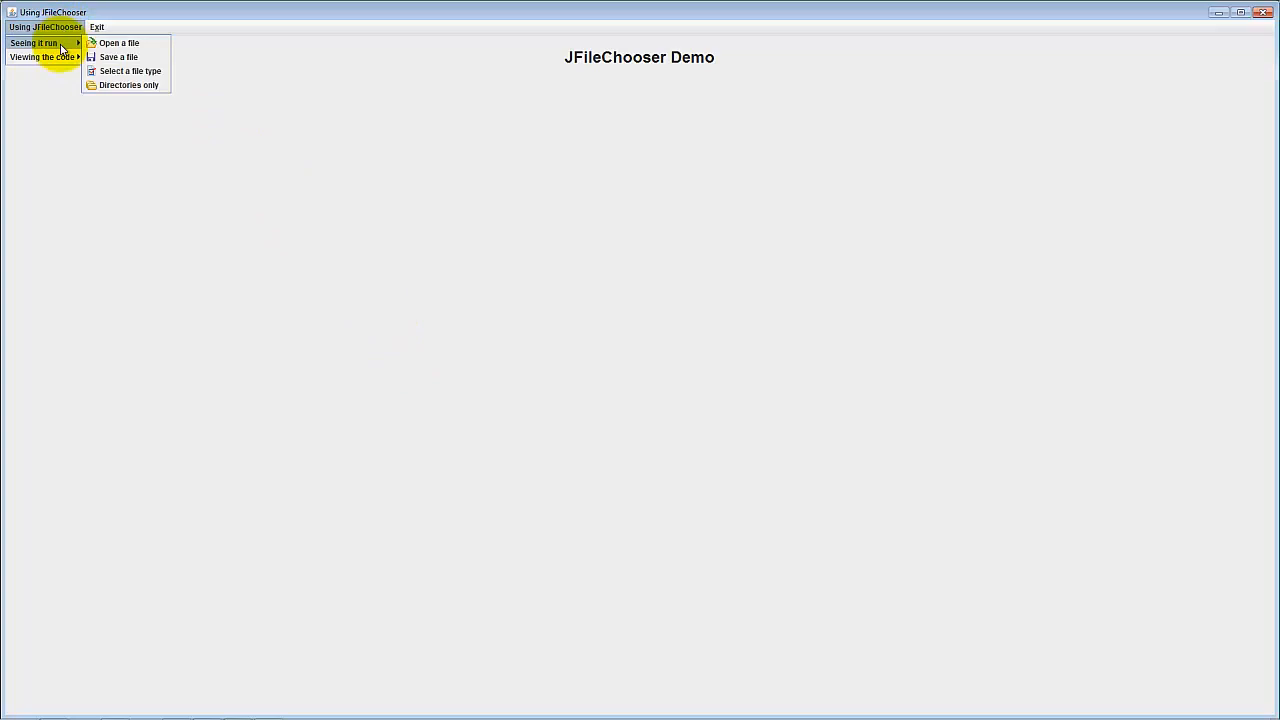
pyautogui.moveTo(55, 57)
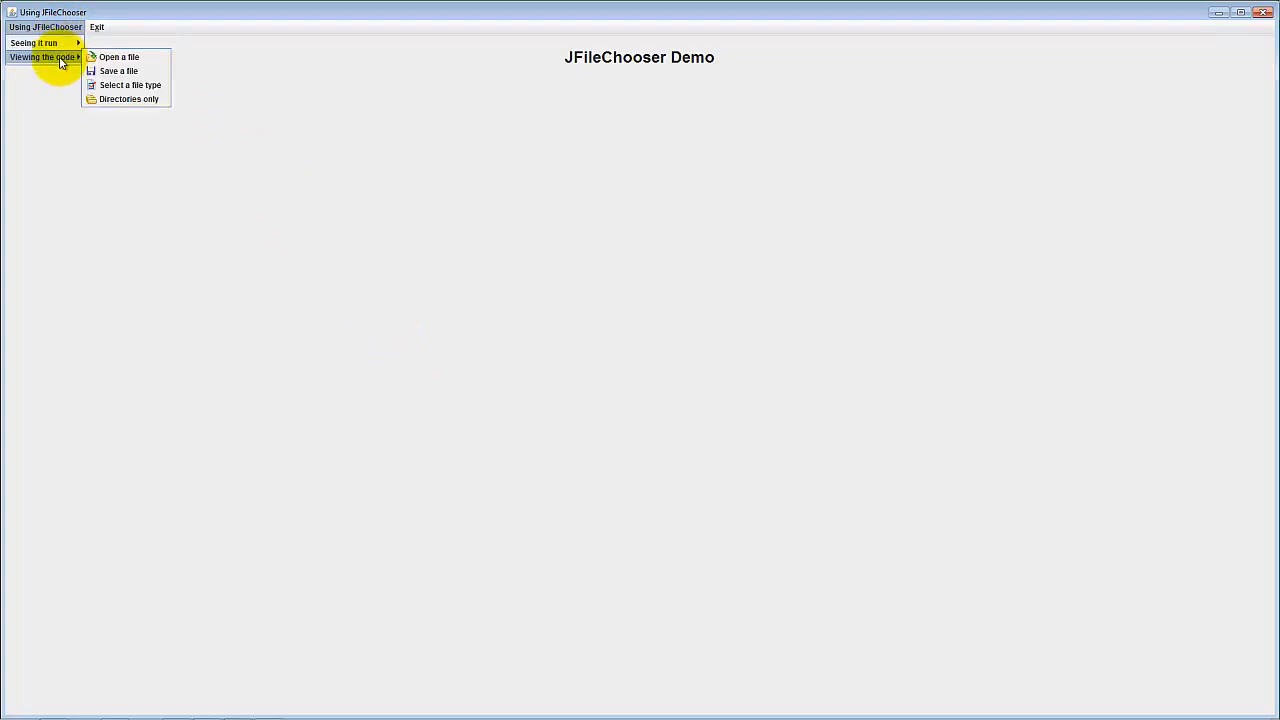